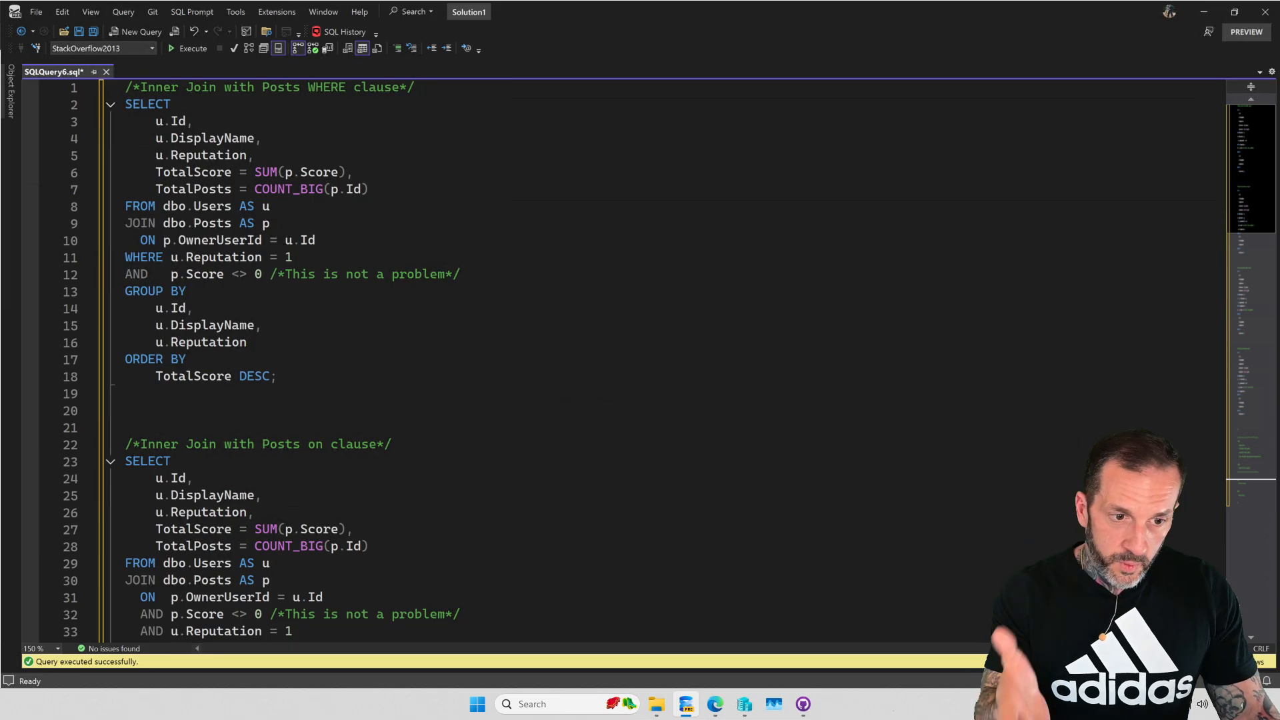
Step: Select the first inner-join query, the one filtering reputation and score in WHERE
left_click(191, 477)
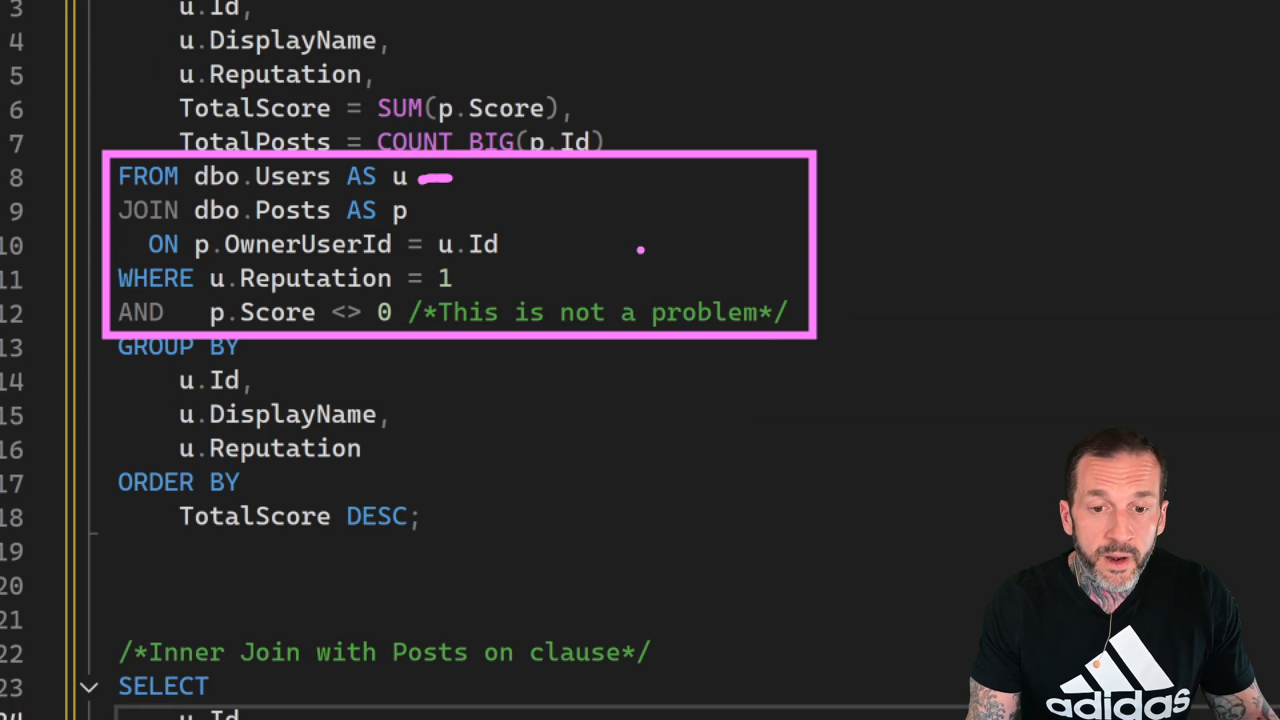
mouse_move(514, 243)
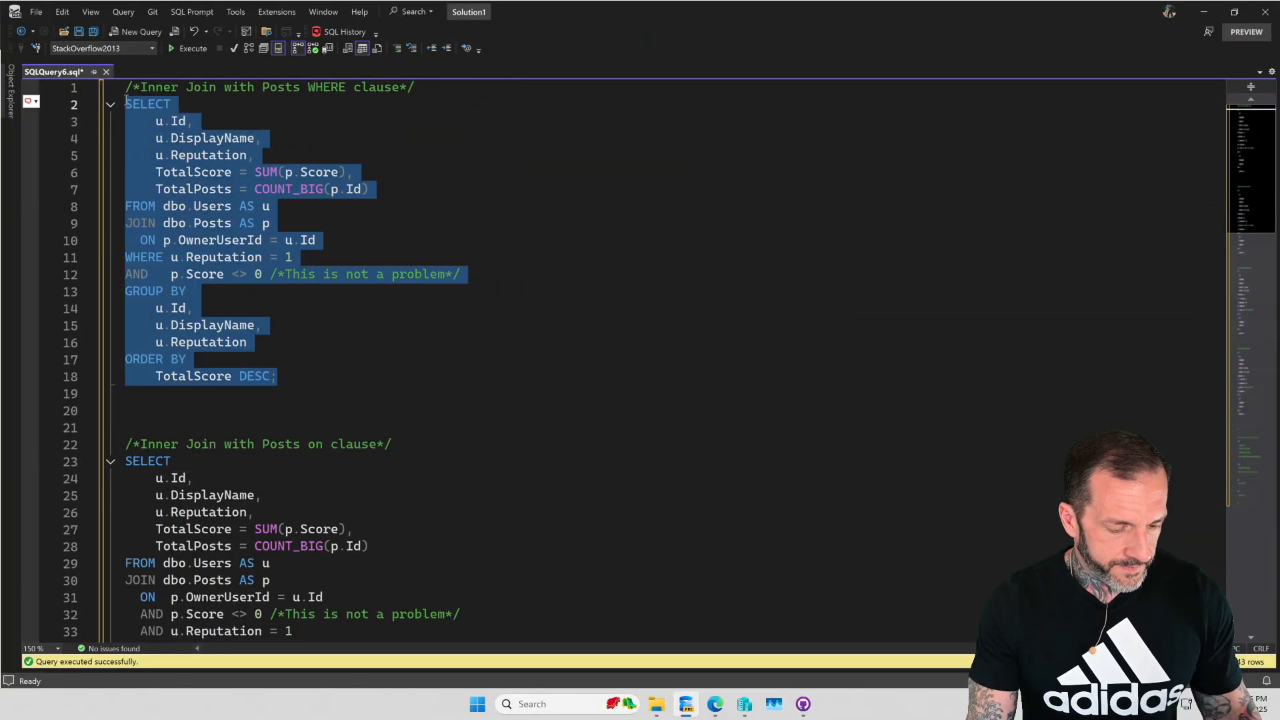
Step: Execute the WHERE-filtered inner join and scroll its TotalPosts/TotalScore results from 9500 down to -43
left_click(188, 48)
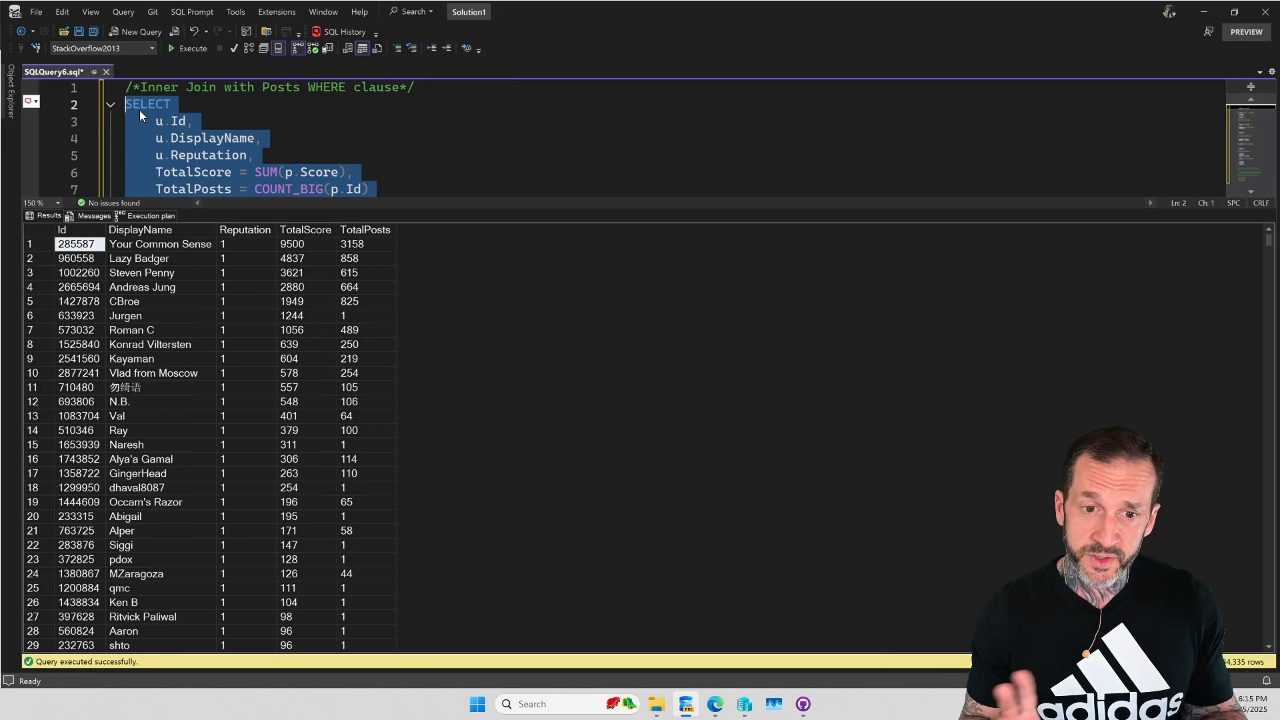
mouse_move(661, 349)
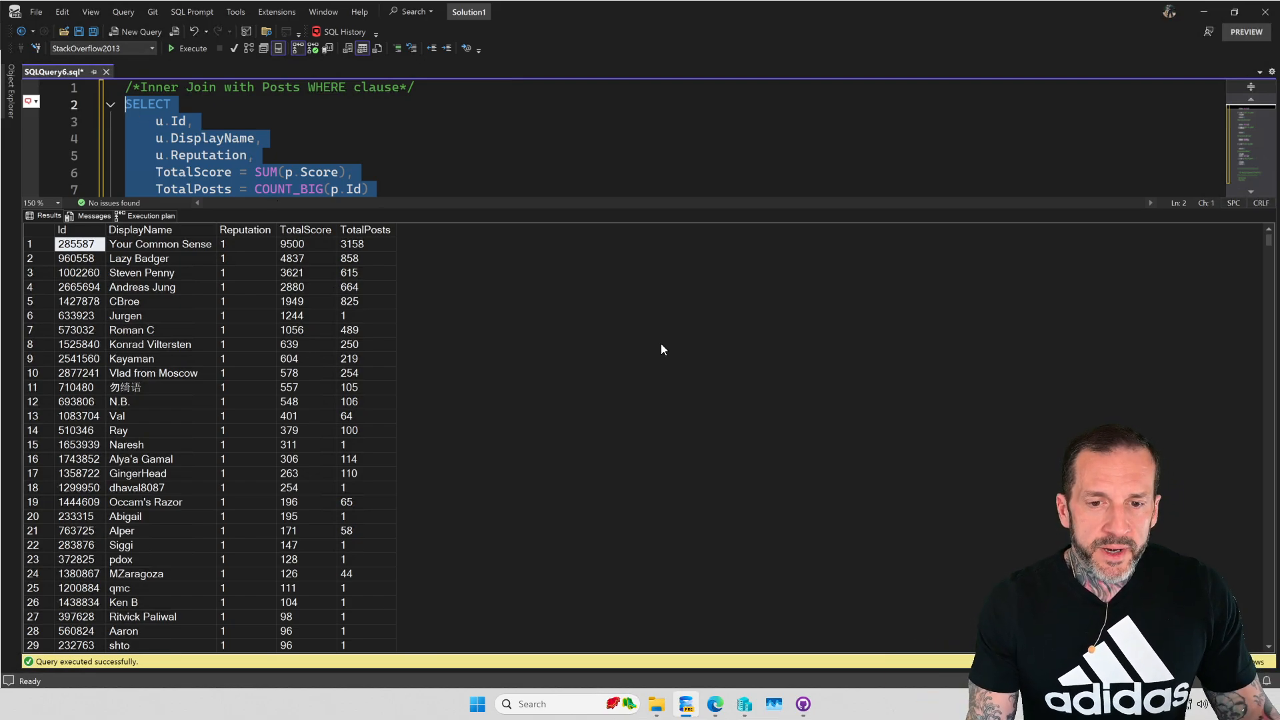
mouse_move(599, 360)
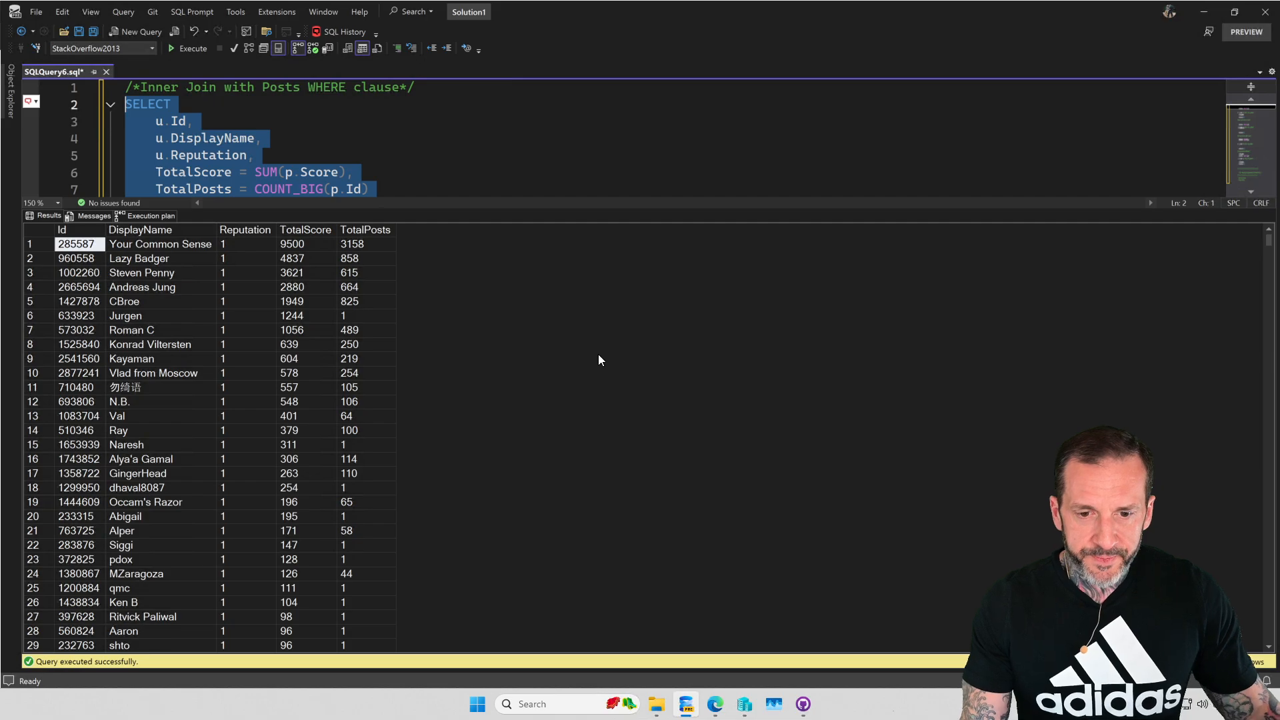
left_click(365, 229)
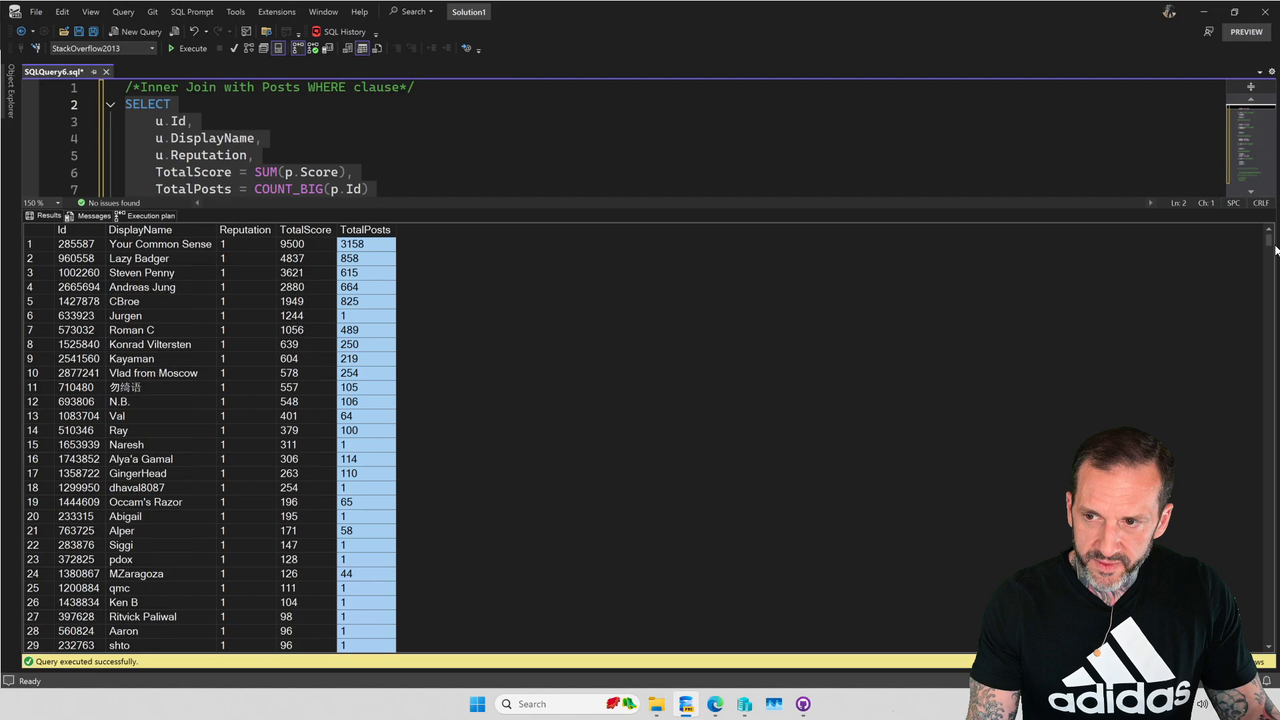
scroll("down", 3)
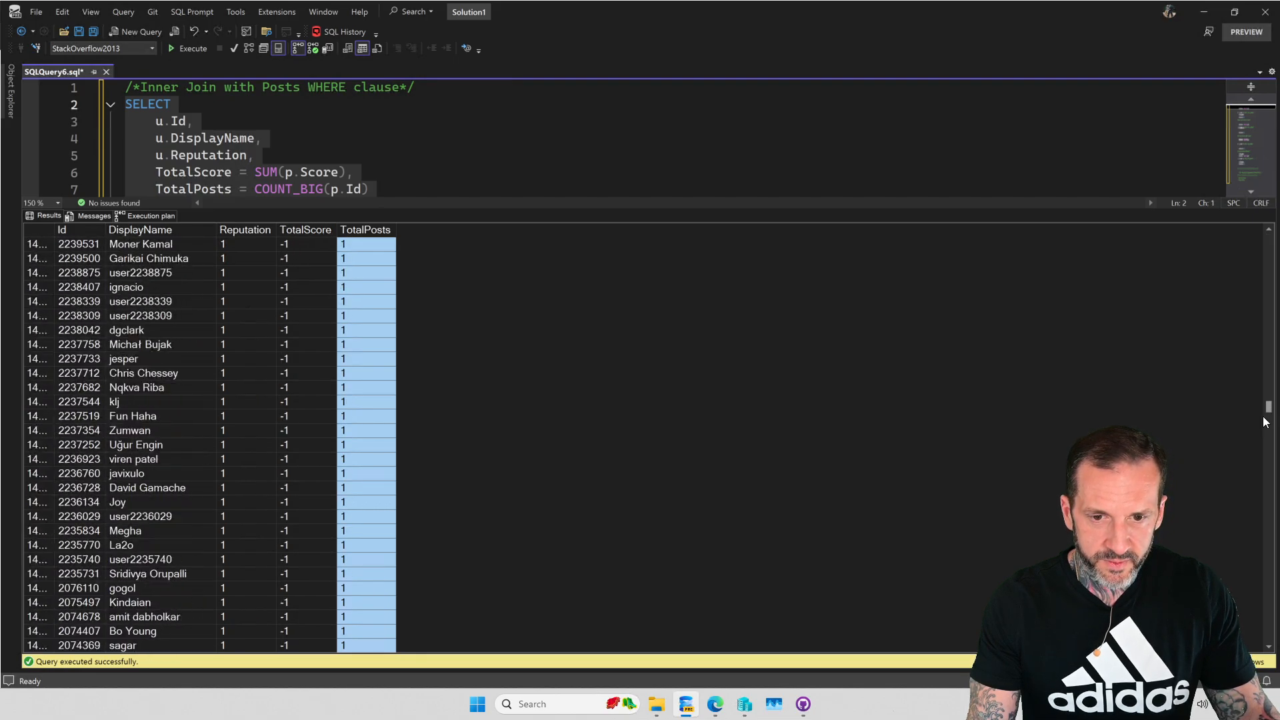
scroll("down", 3)
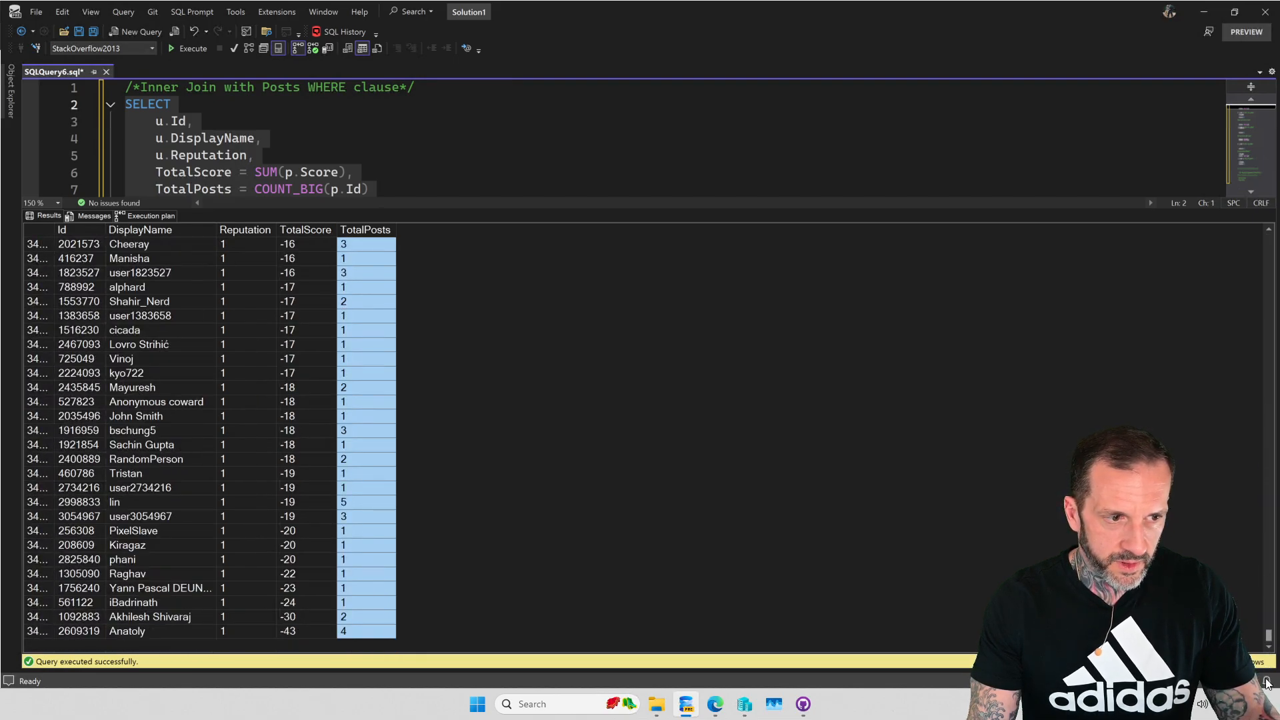
scroll("up", 3)
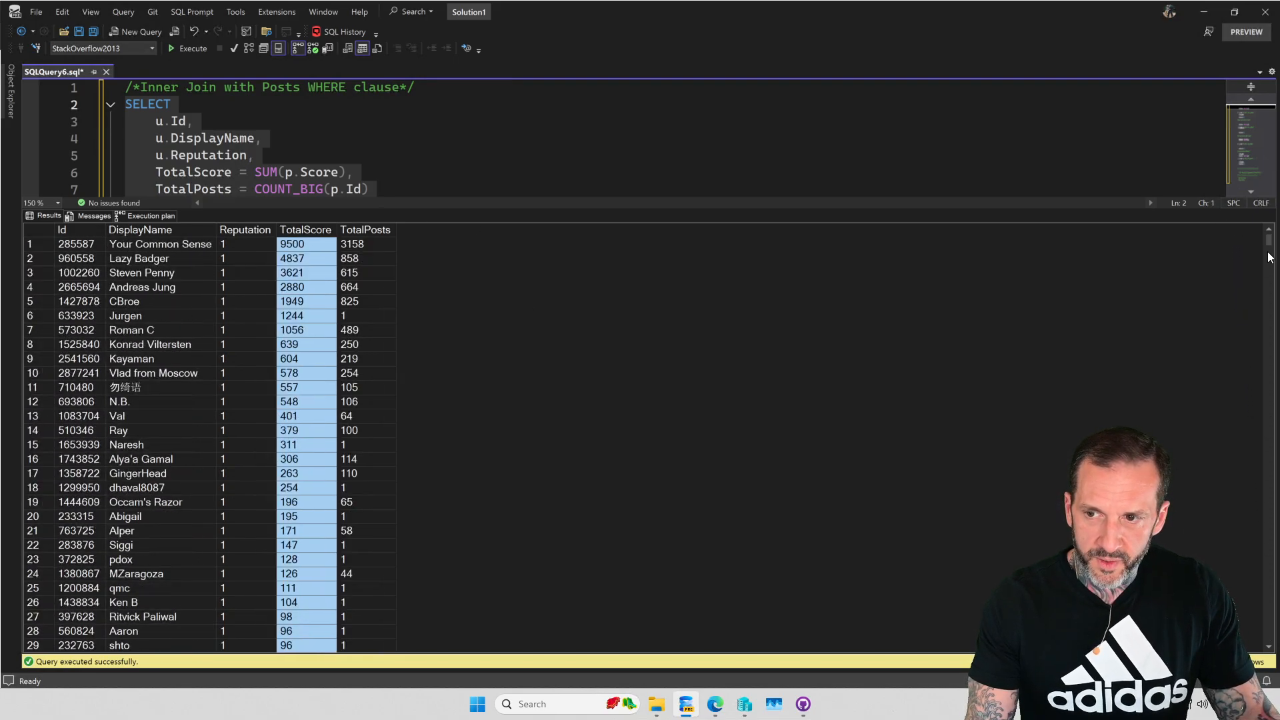
scroll("down", 3)
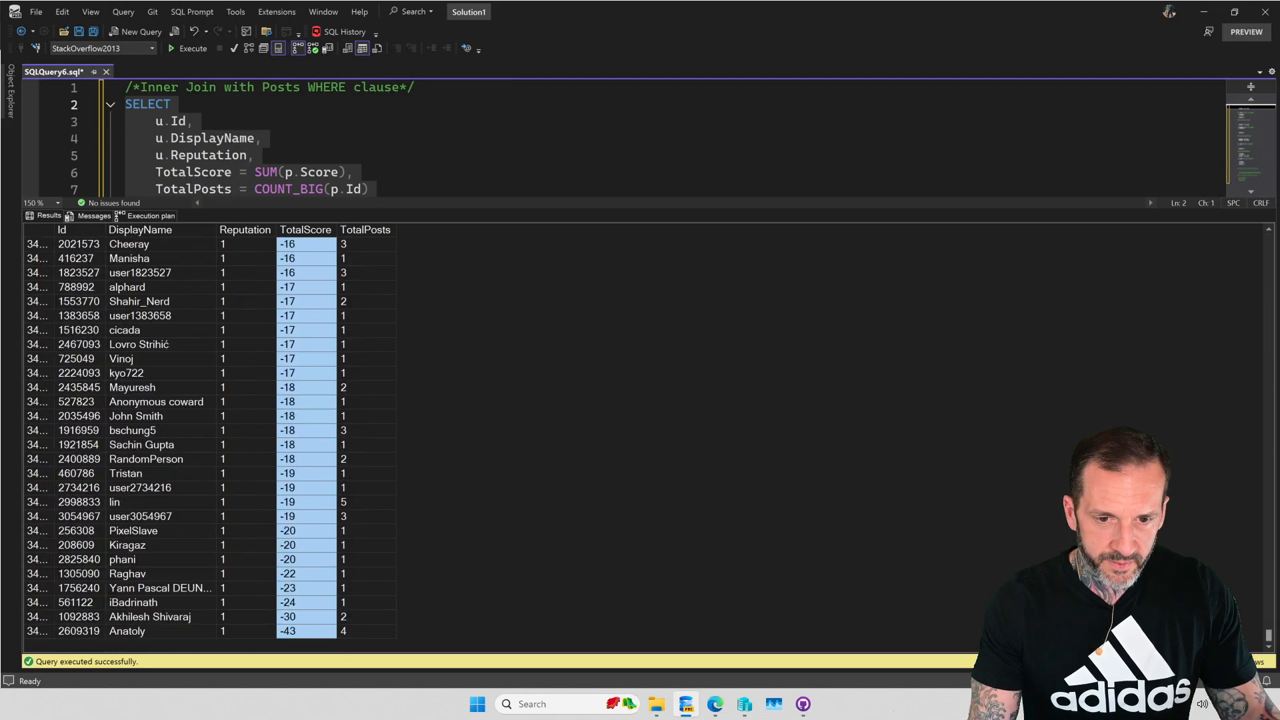
scroll("up", 3)
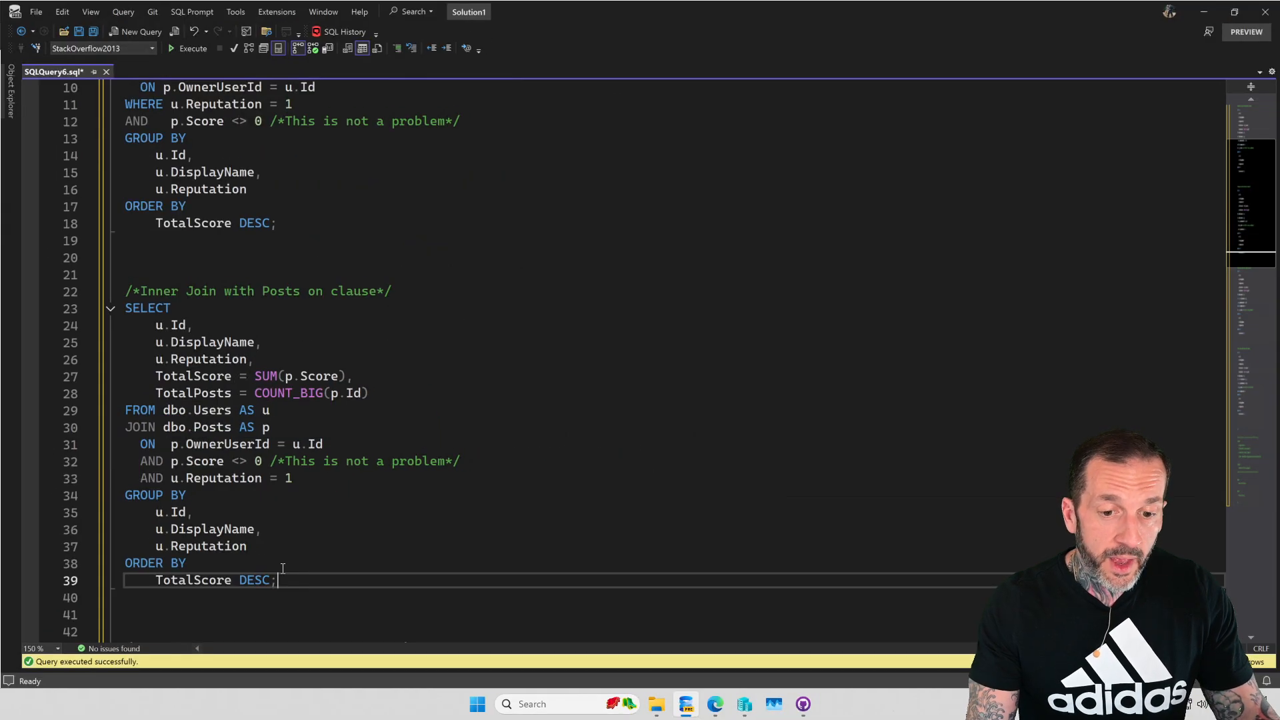
mouse_move(241, 461)
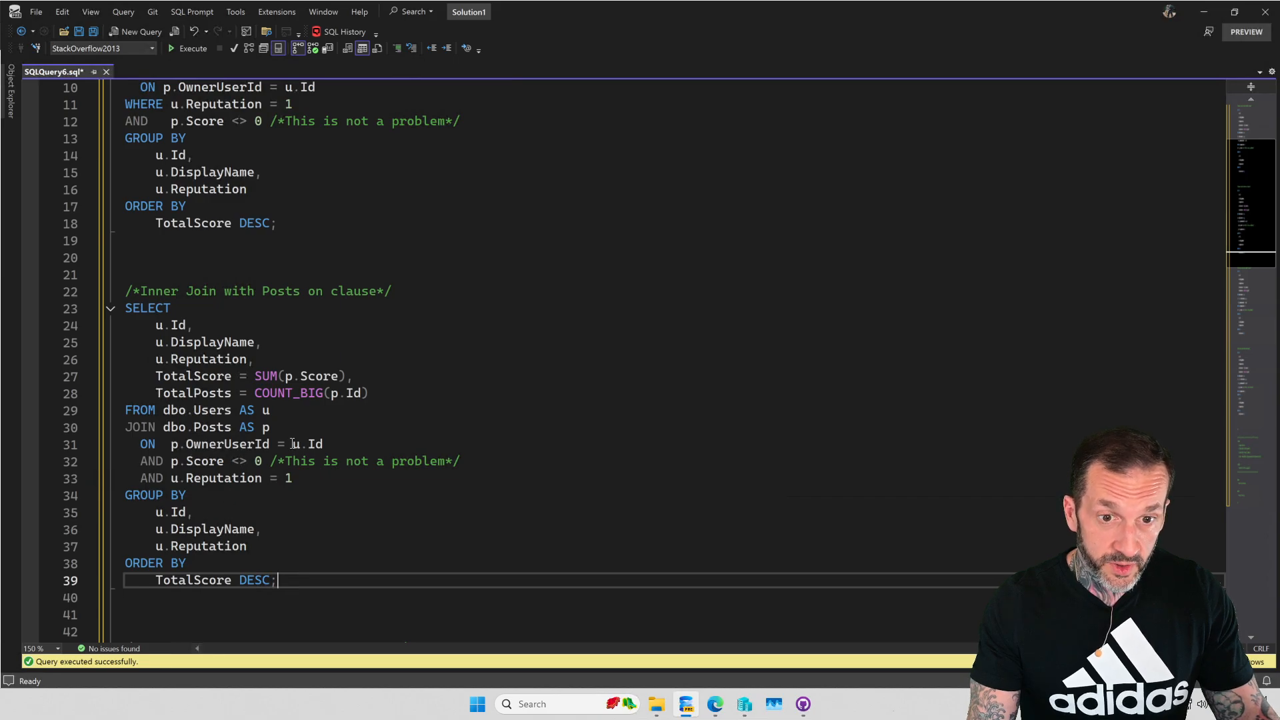
Step: Scroll to the top of the script and show the results grid again
scroll("up", 3)
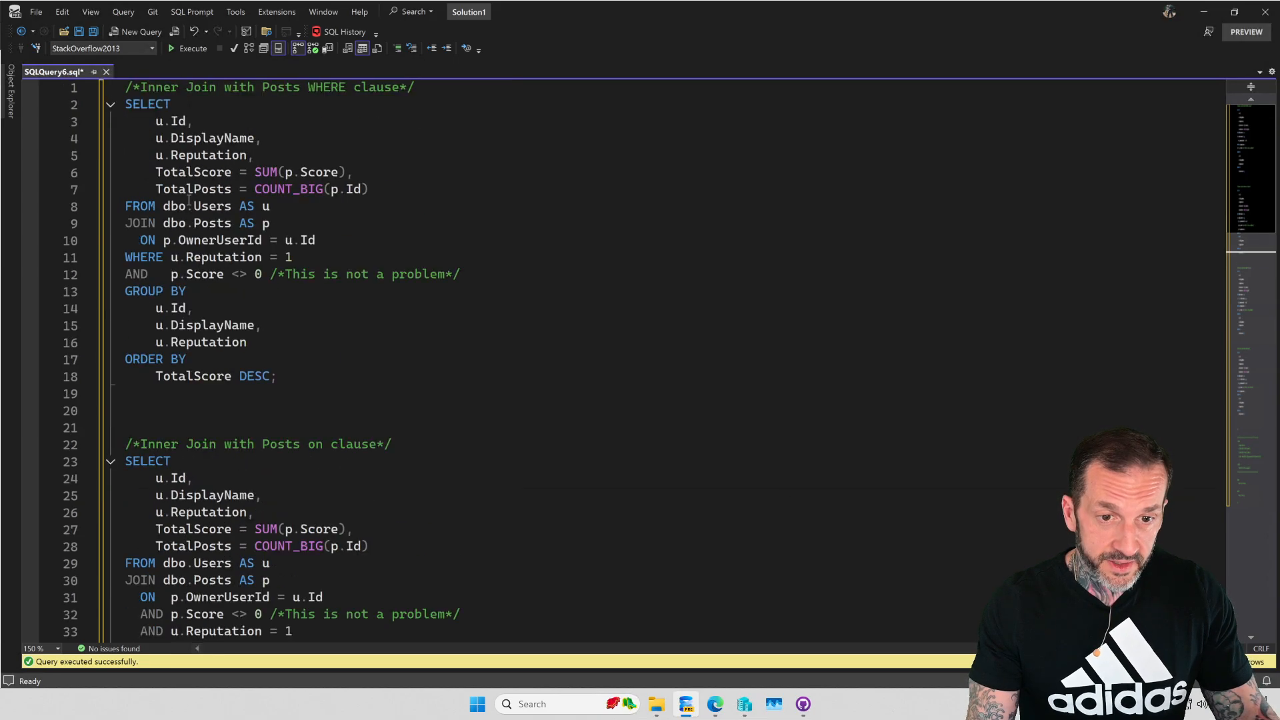
left_click(192, 48)
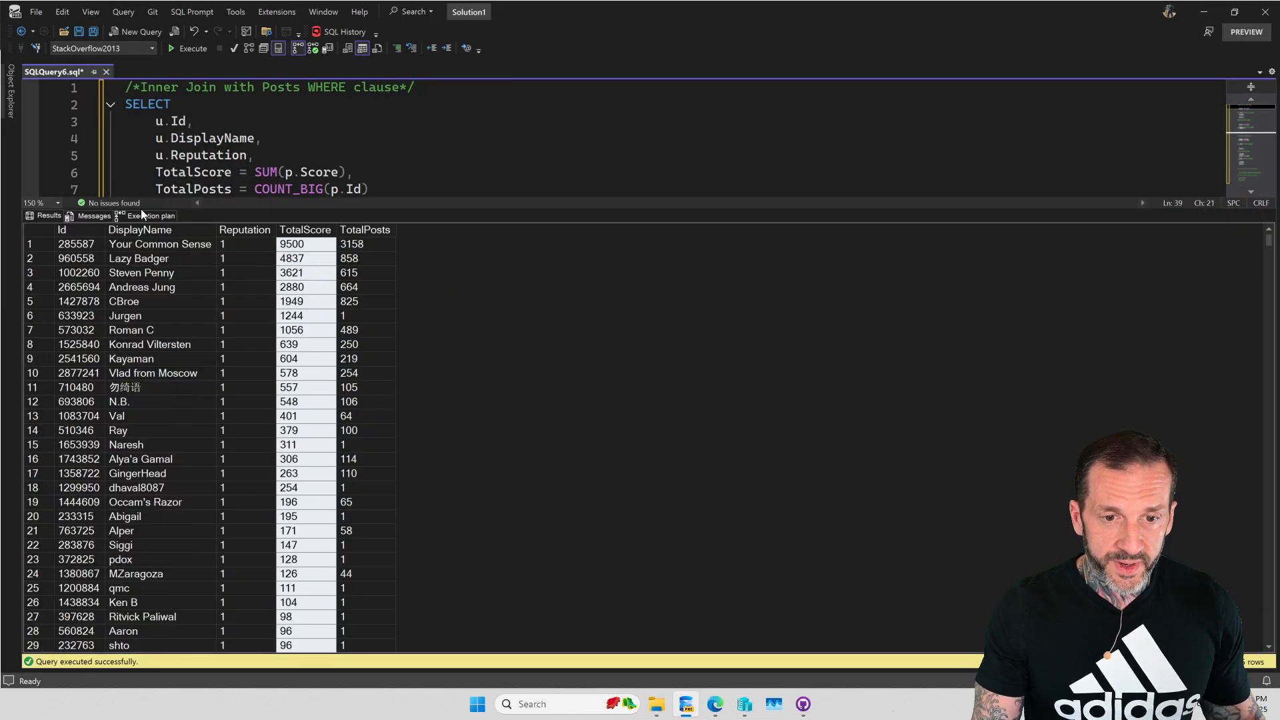
Step: View the execution plan and examine its Adaptive Join inner join operator
left_click(149, 216)
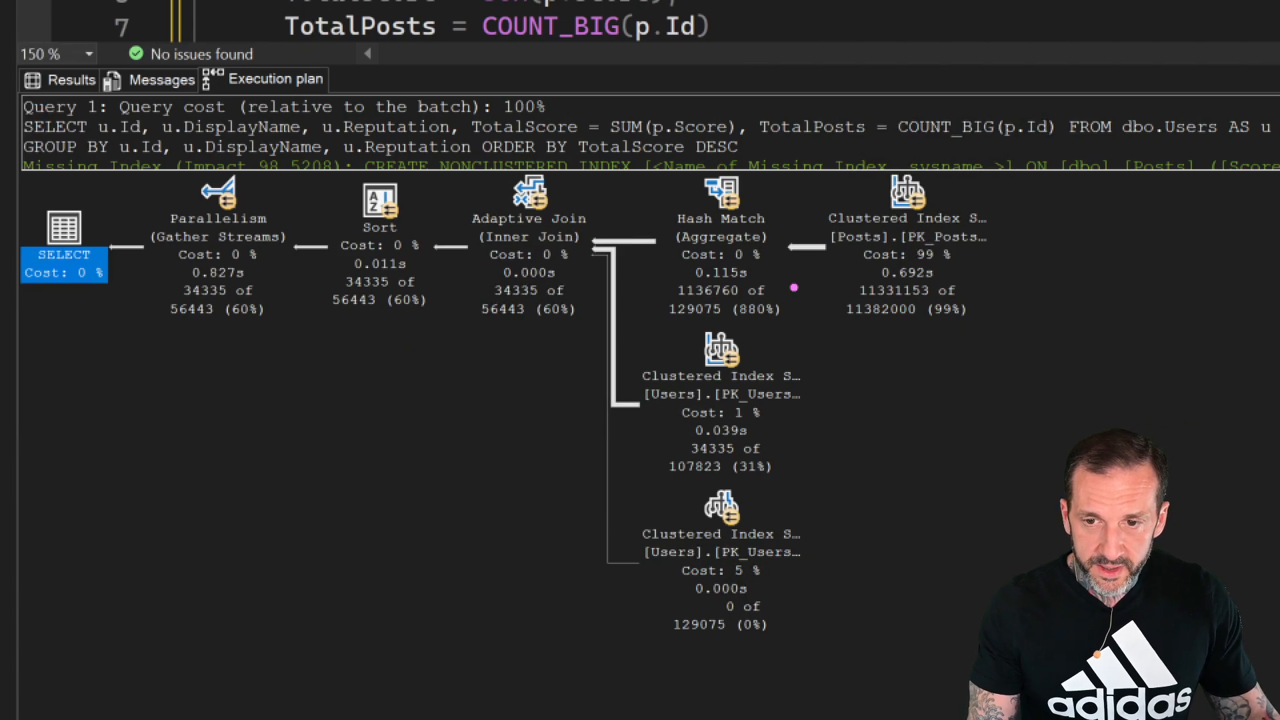
left_click(528, 237)
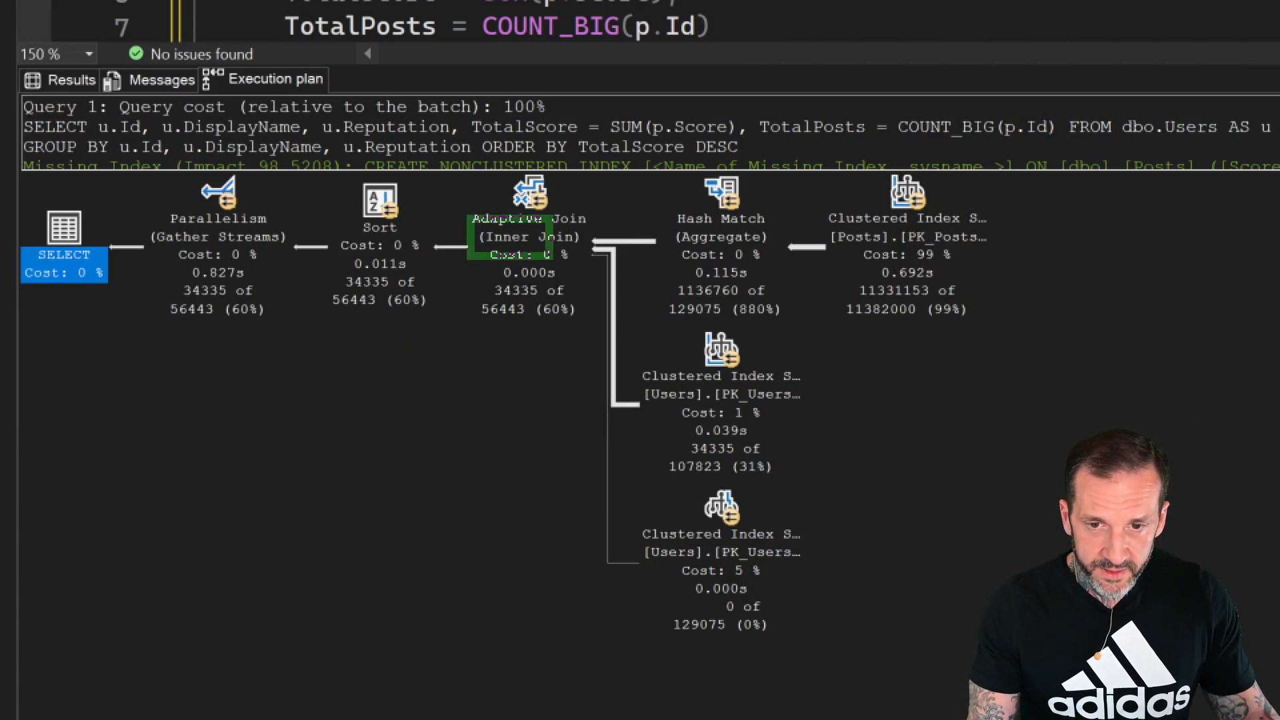
left_click(529, 238)
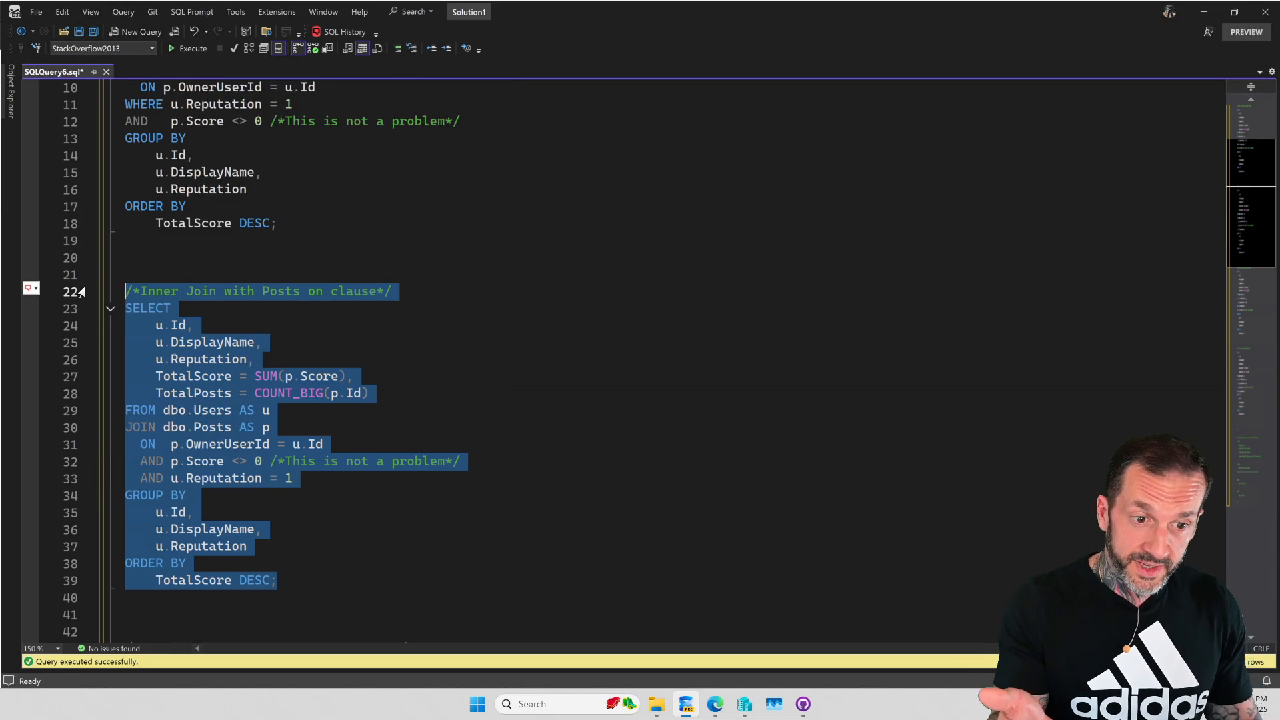
left_click(187, 48)
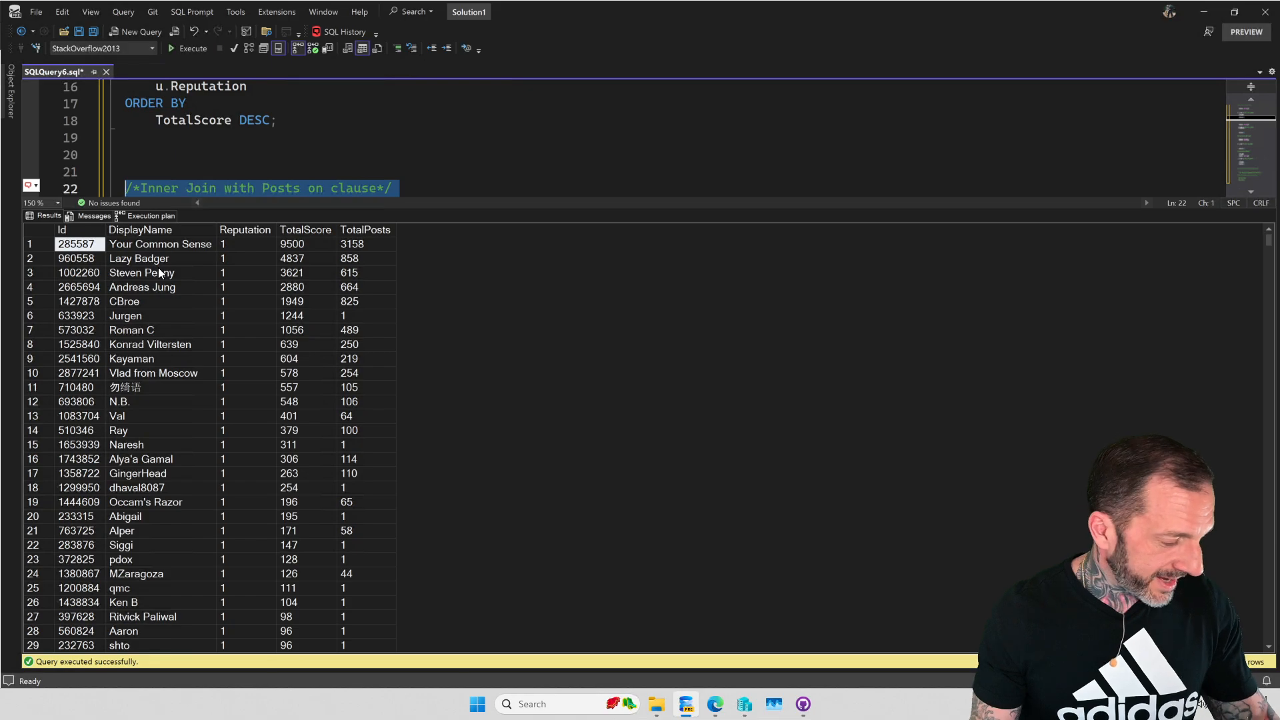
mouse_move(676, 307)
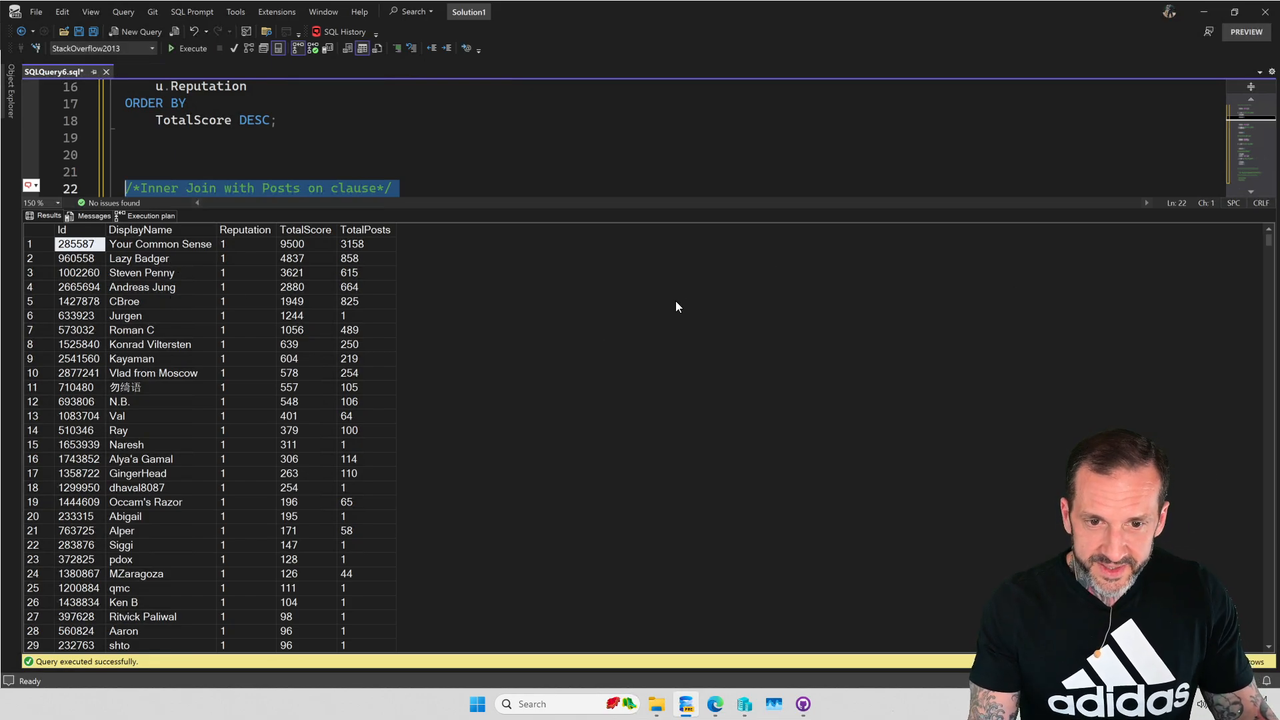
left_click(365, 230)
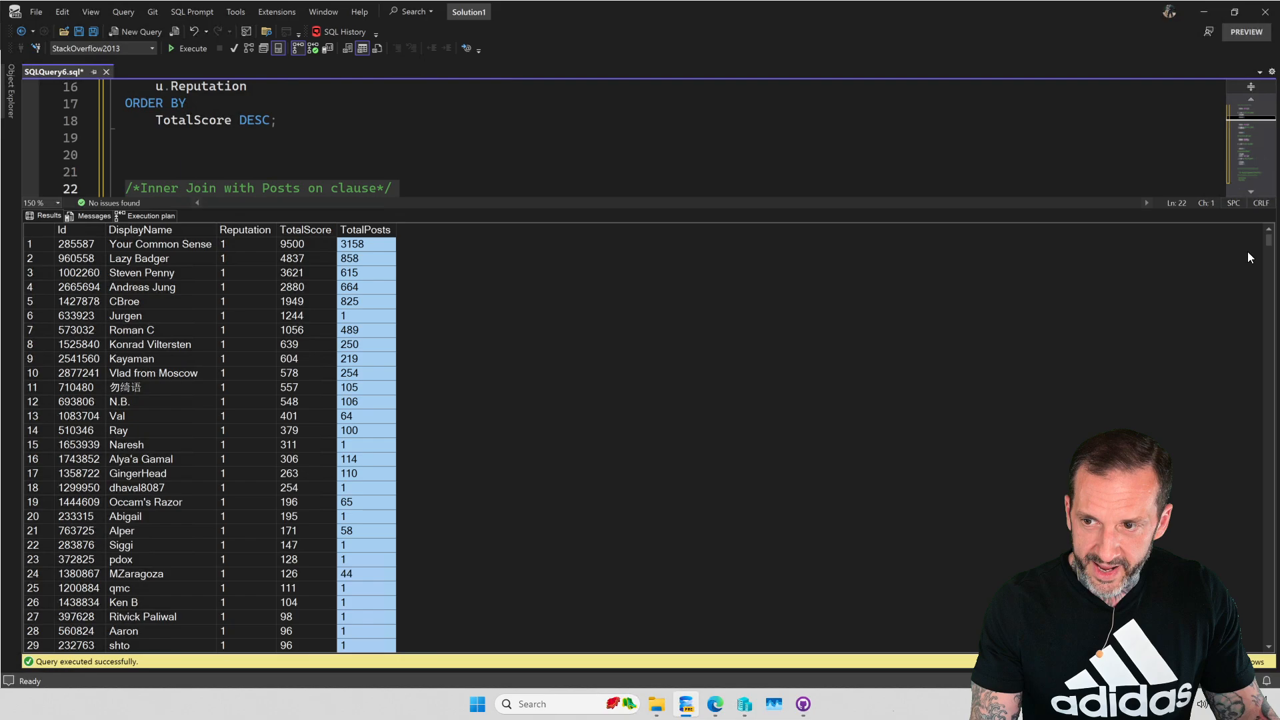
scroll("down", 3)
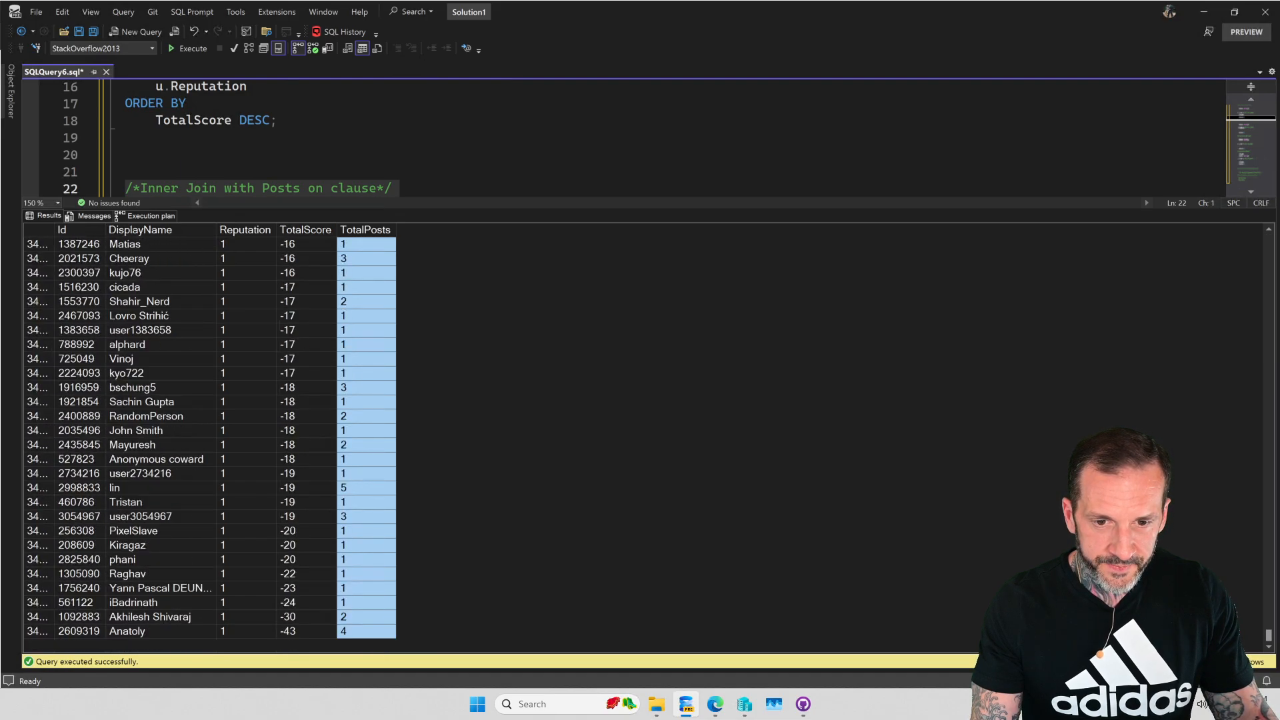
left_click(306, 229)
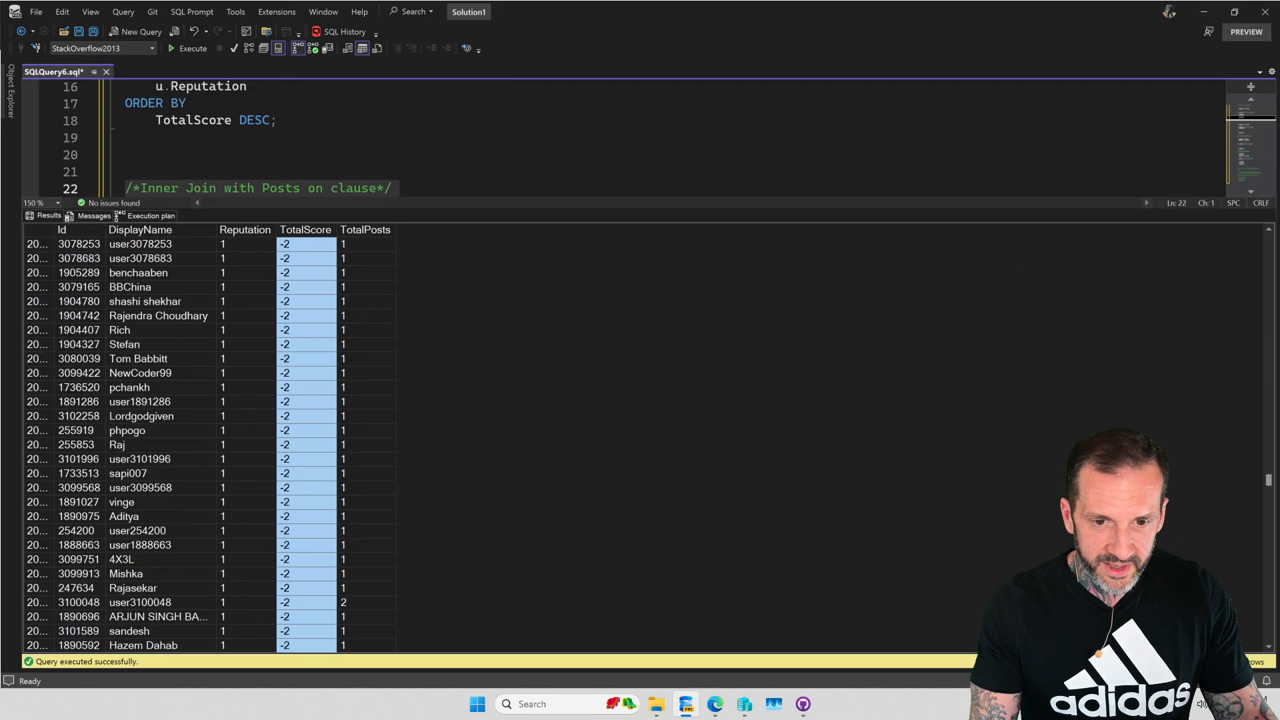
scroll("down", 3)
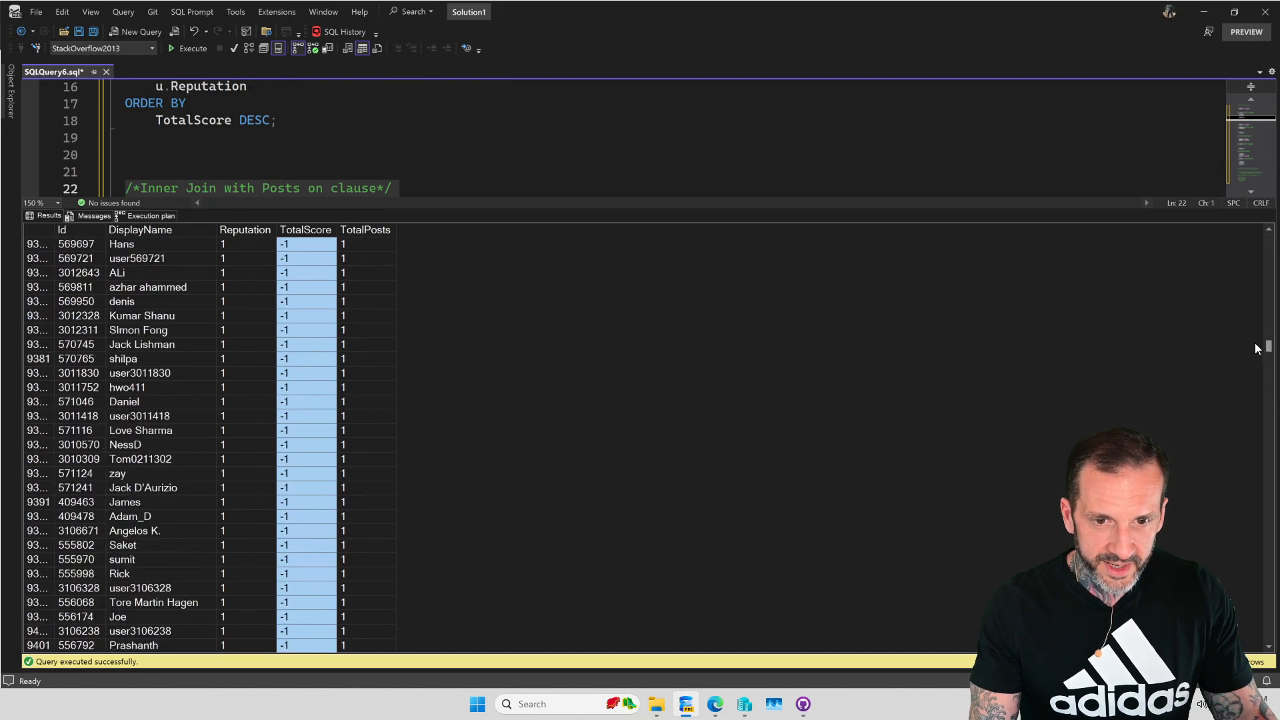
scroll("up", 3)
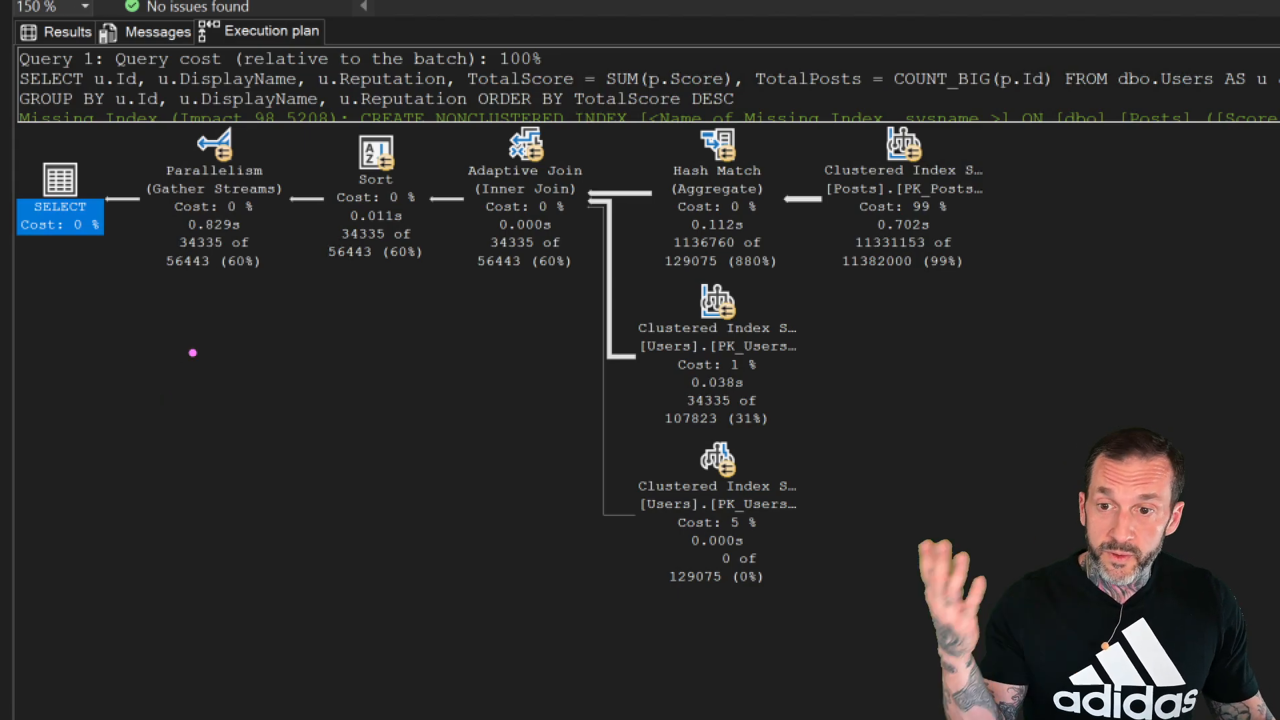
mouse_move(472, 177)
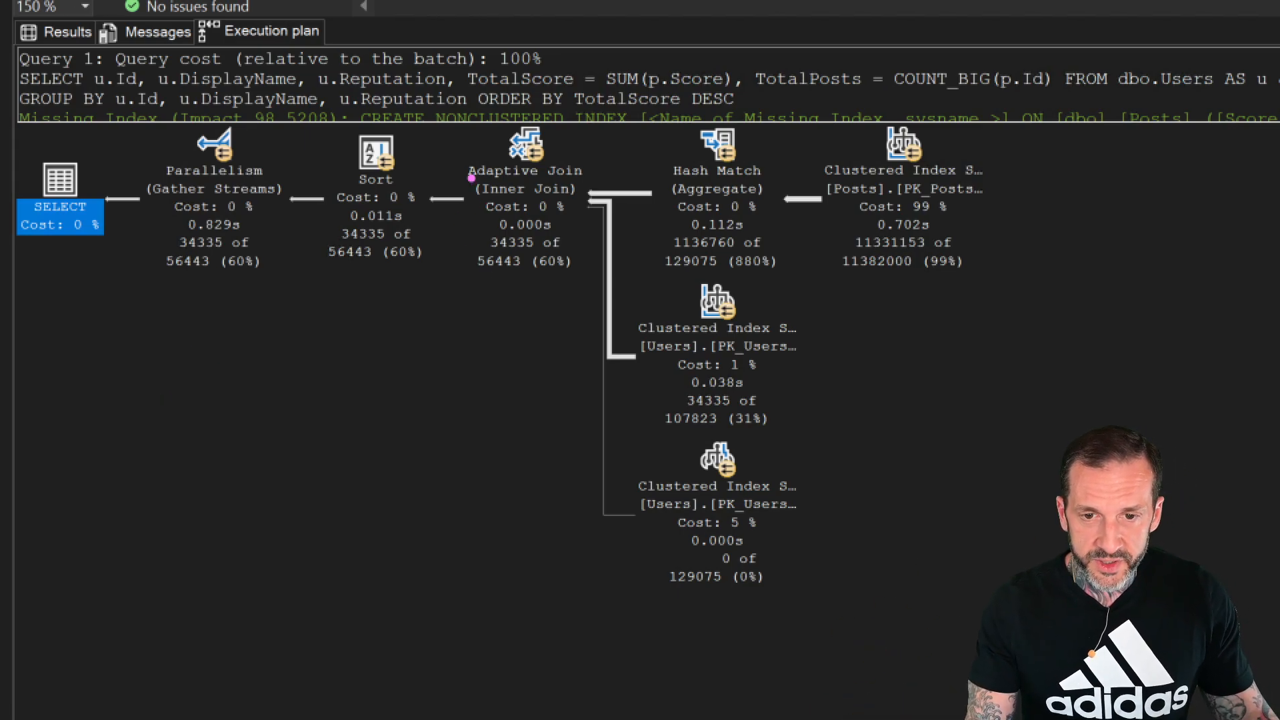
Step: Inspect the Adaptive Join operator in the inner join's execution plan
left_click(525, 188)
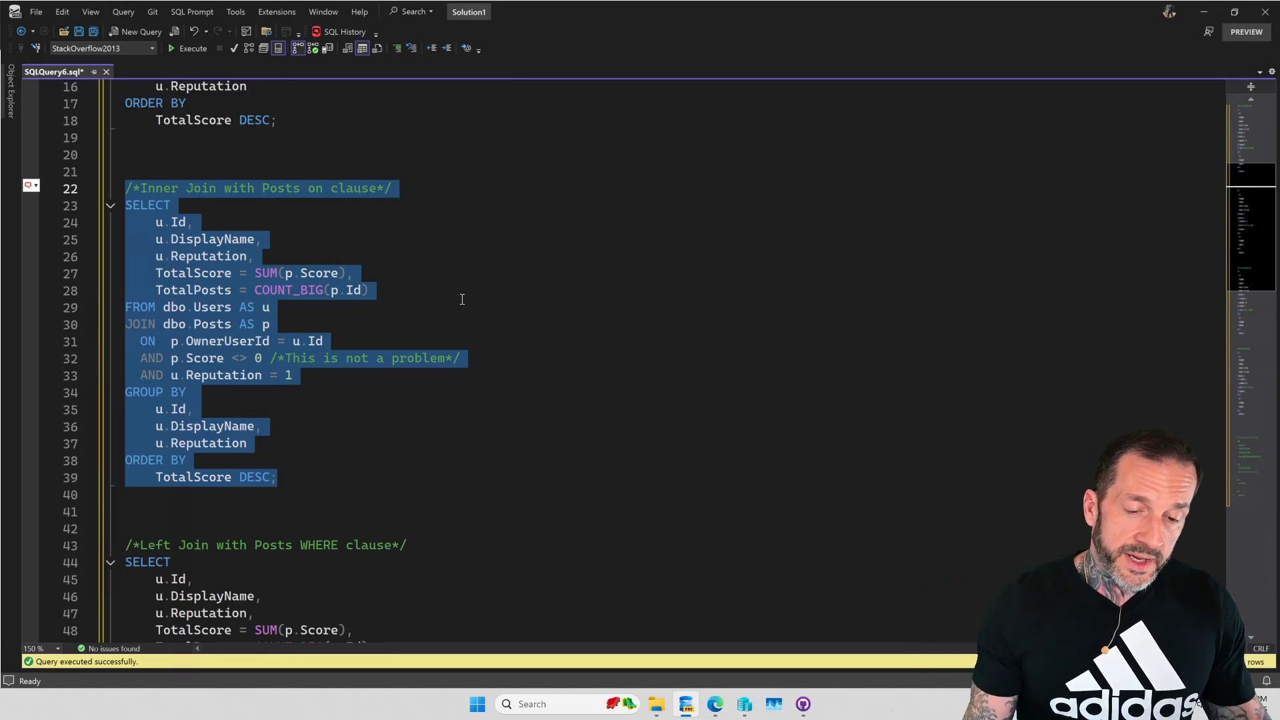
mouse_move(406, 320)
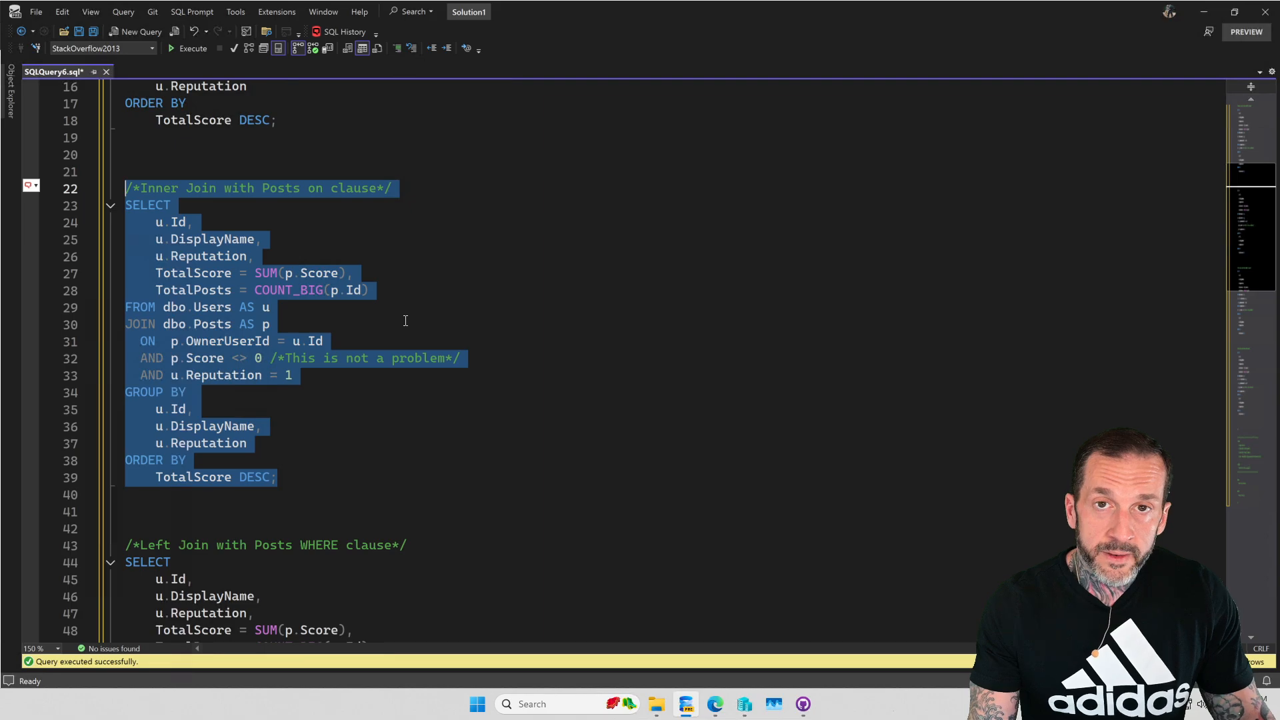
Step: Scroll the editor to the 'Left Join with Posts WHERE clause' query
scroll("down", 3)
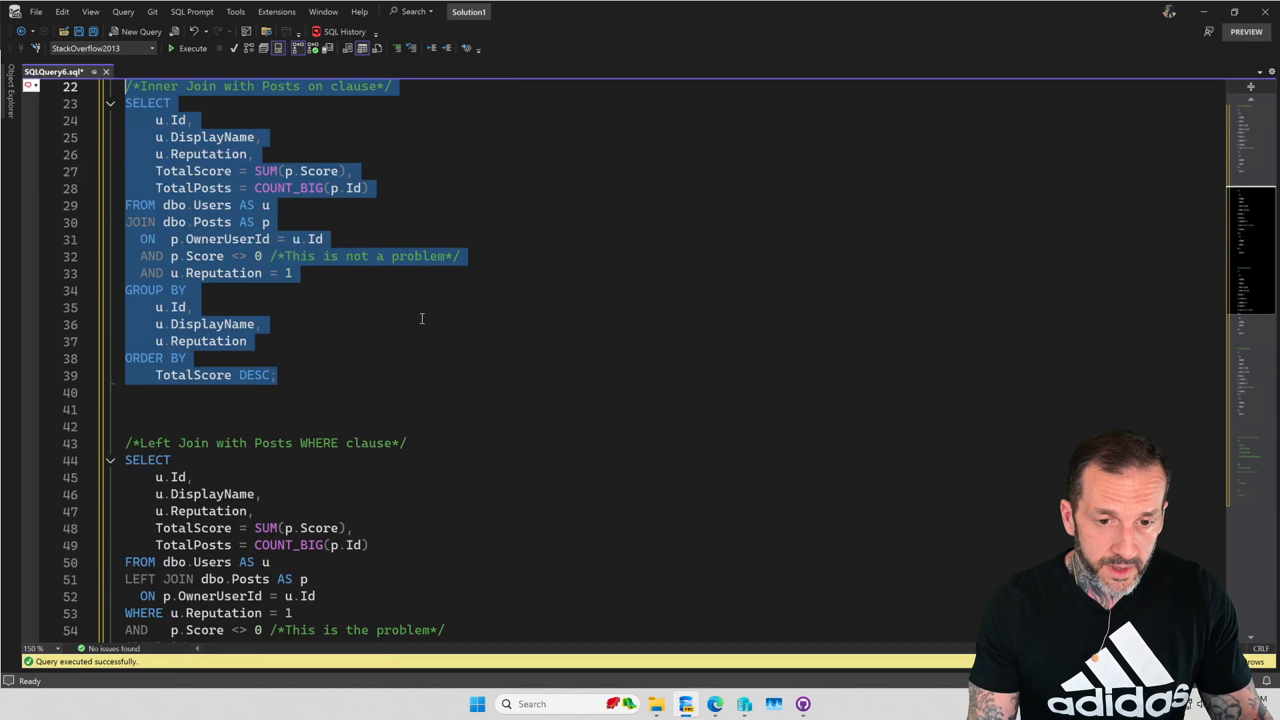
scroll("down", 3)
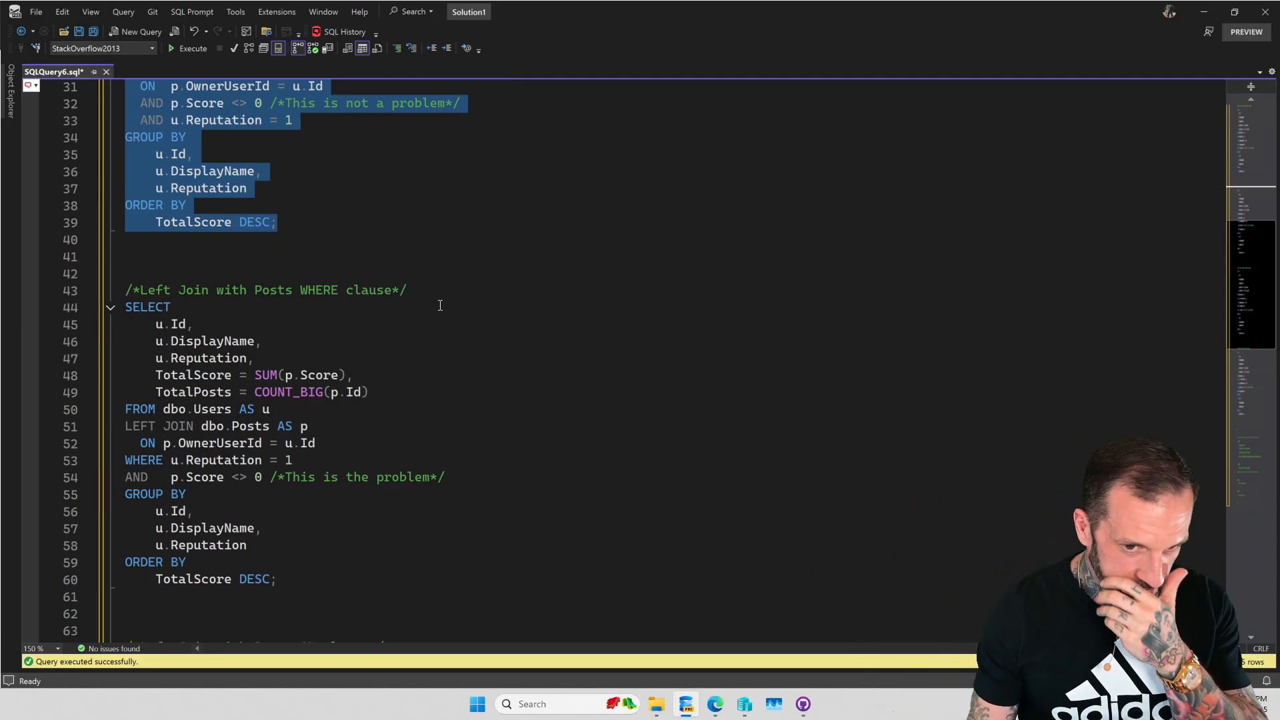
mouse_move(378, 425)
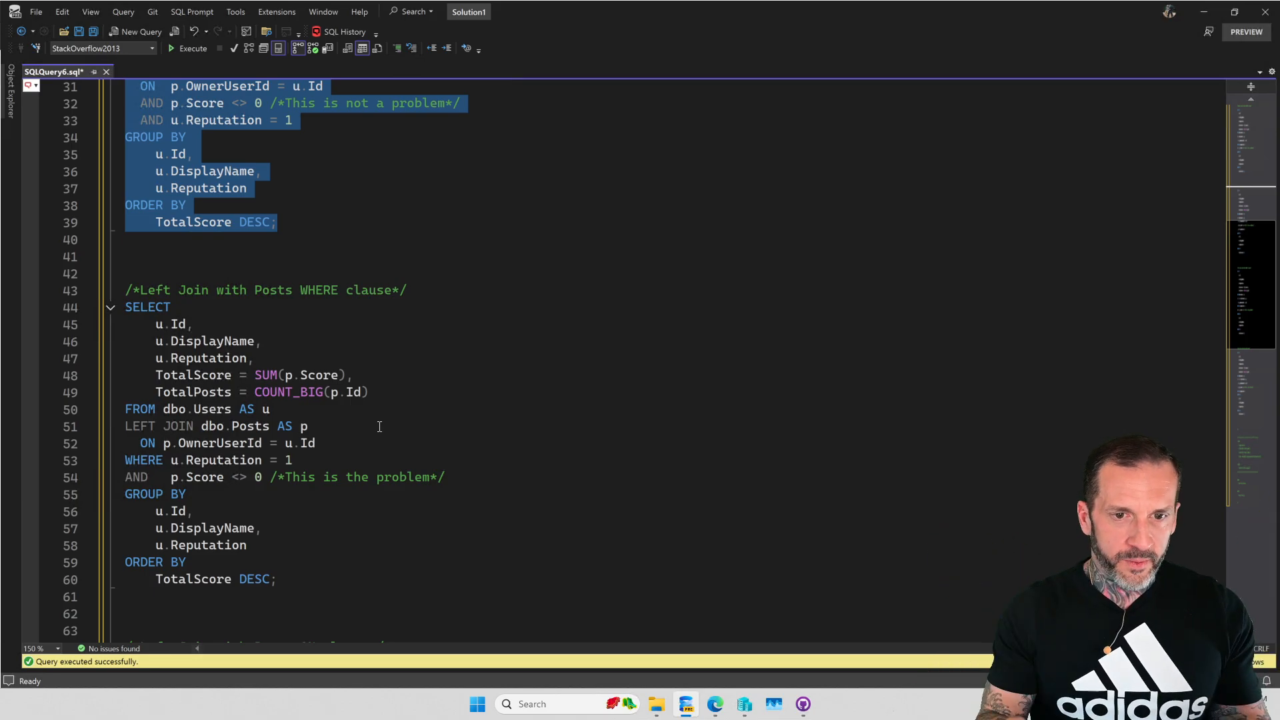
scroll("up", 3)
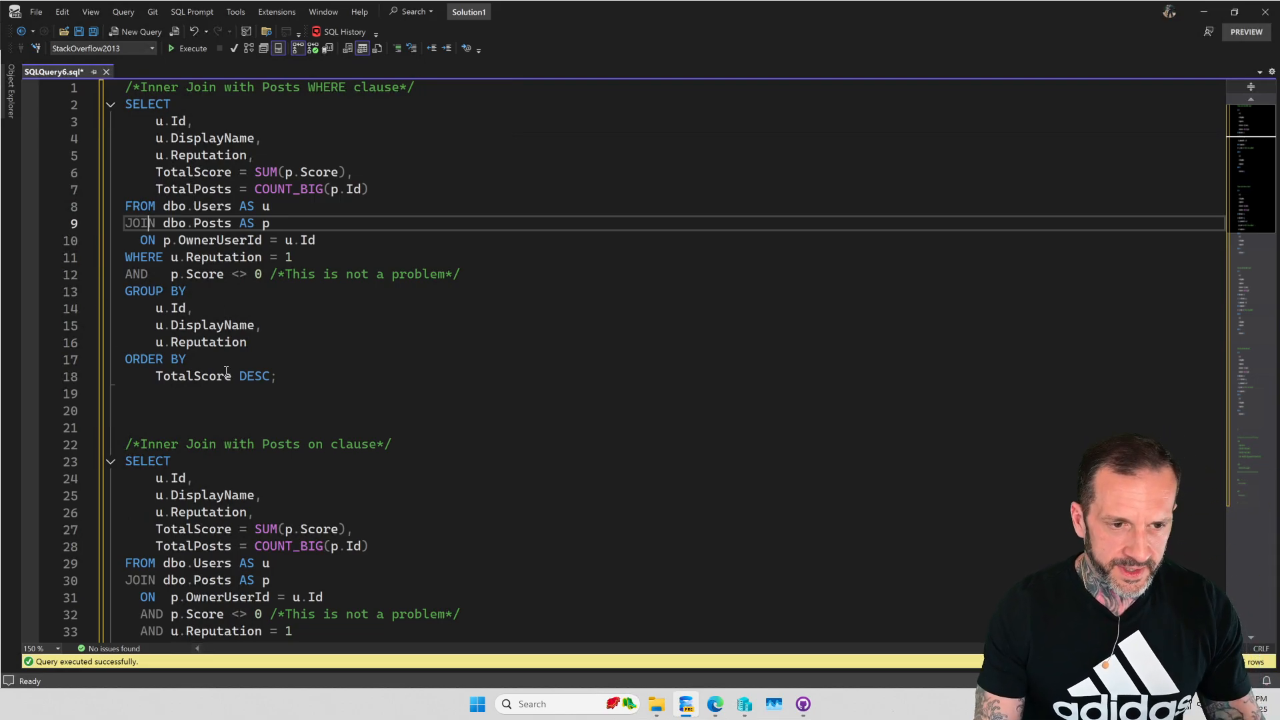
scroll("down", 3)
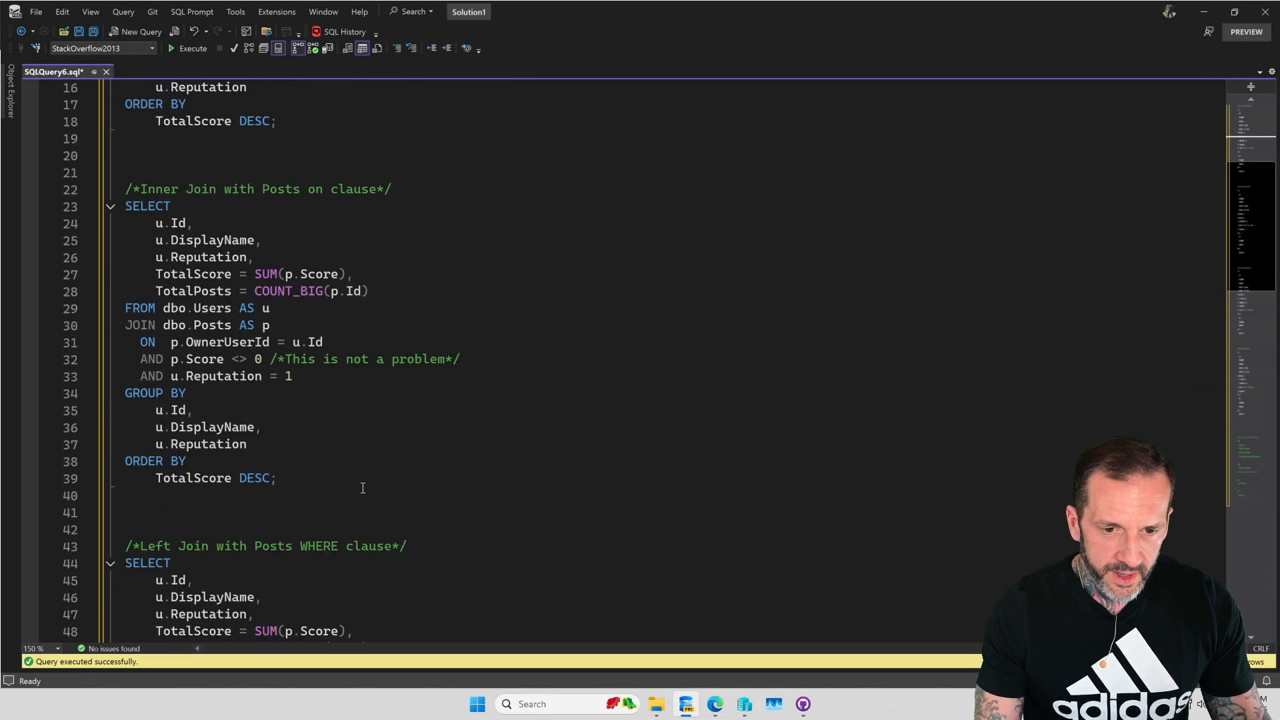
scroll("down", 3)
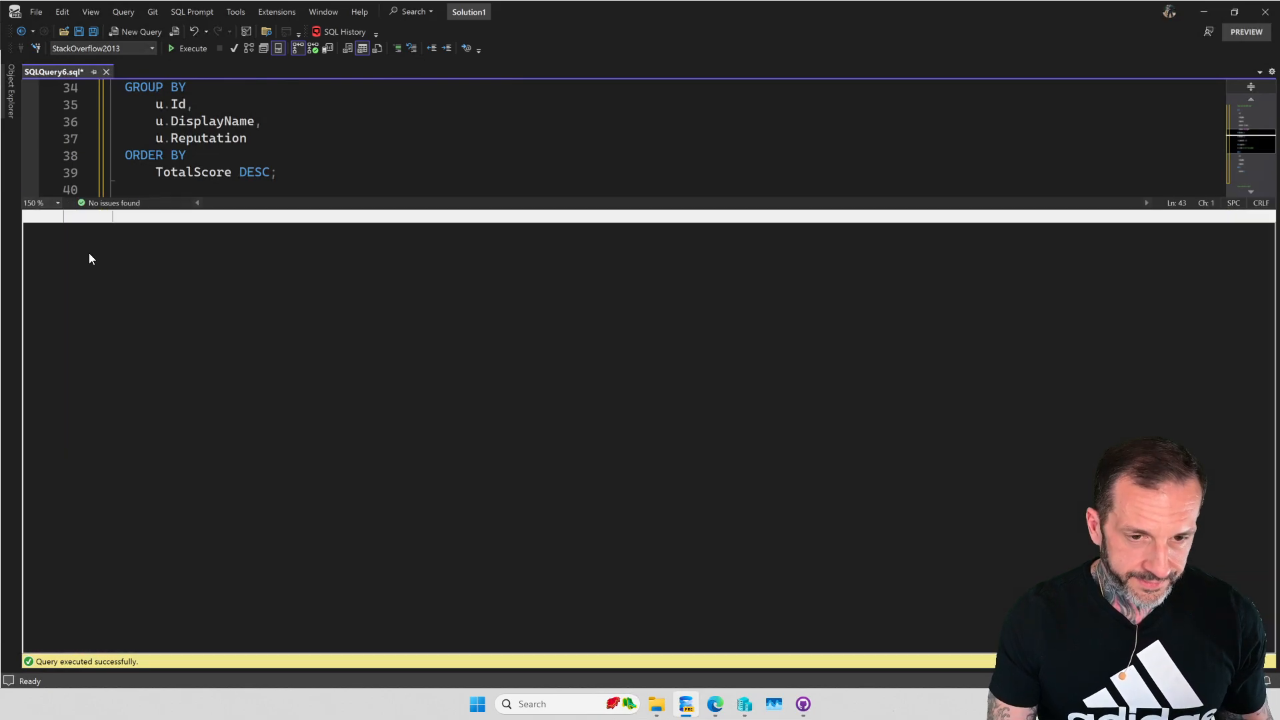
Step: Execute the WHERE-filtered left join and scroll through its TotalPosts results
left_click(192, 48)
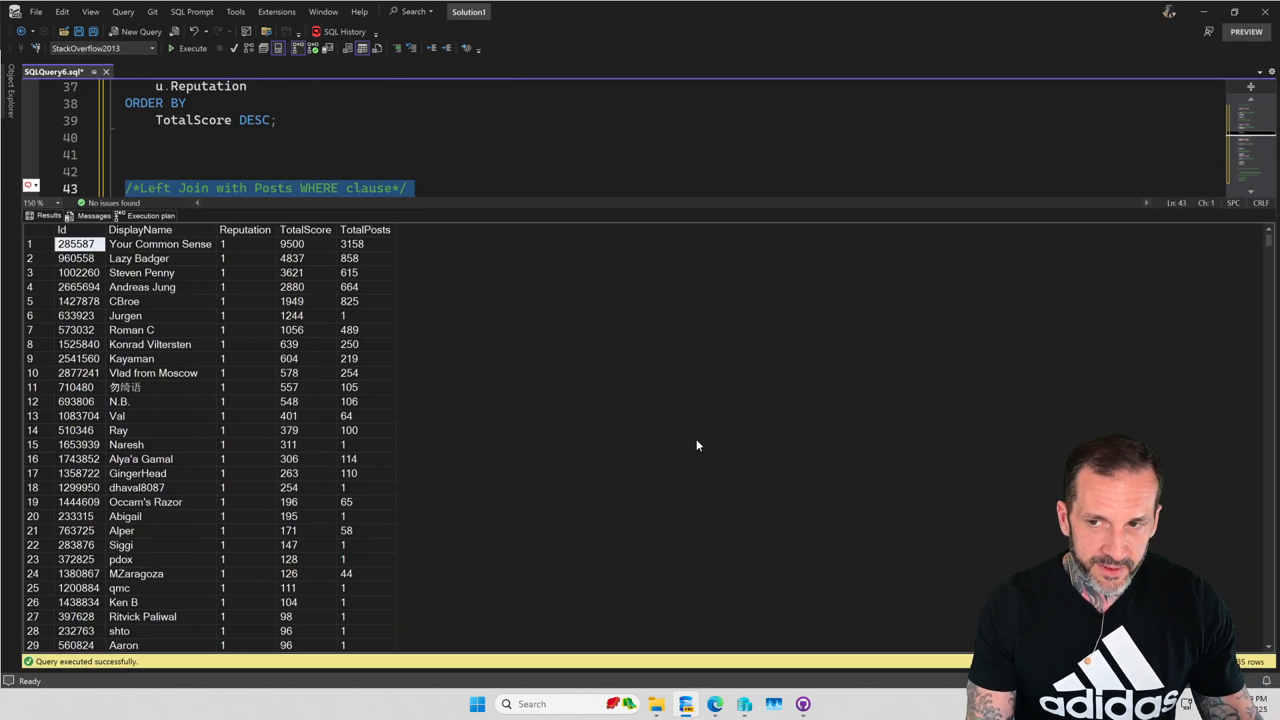
mouse_move(953, 406)
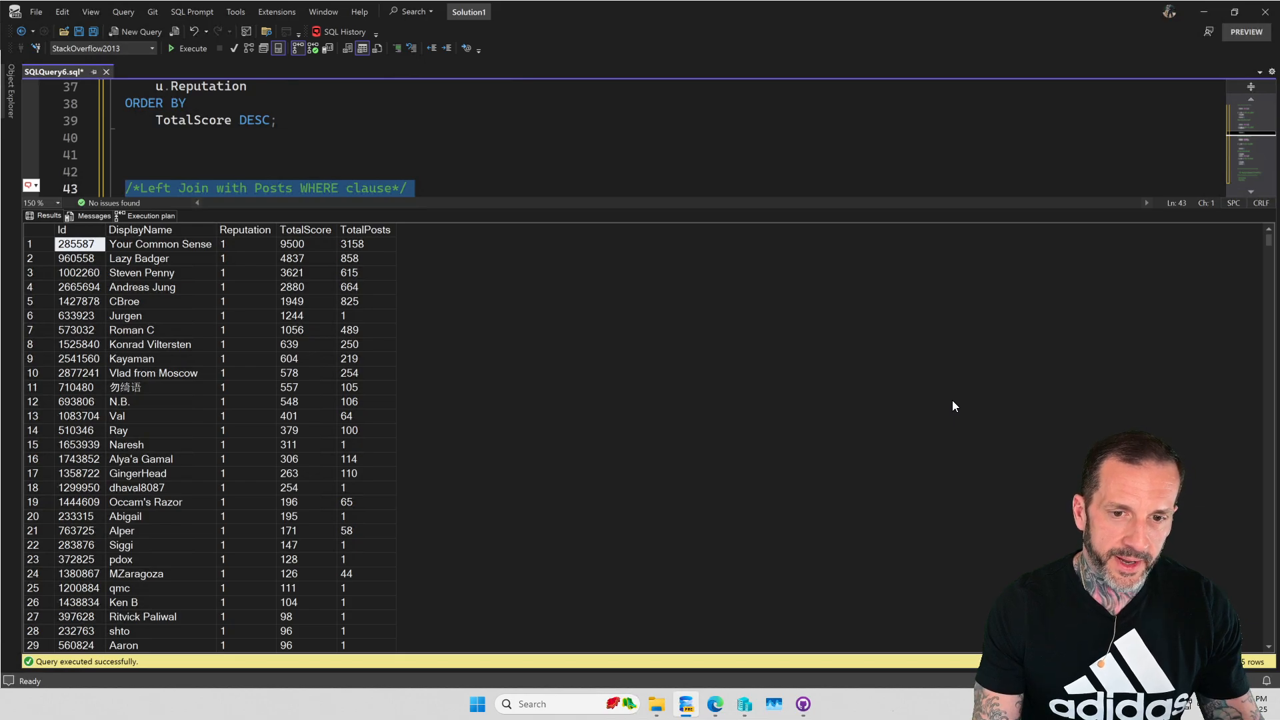
left_click(365, 229)
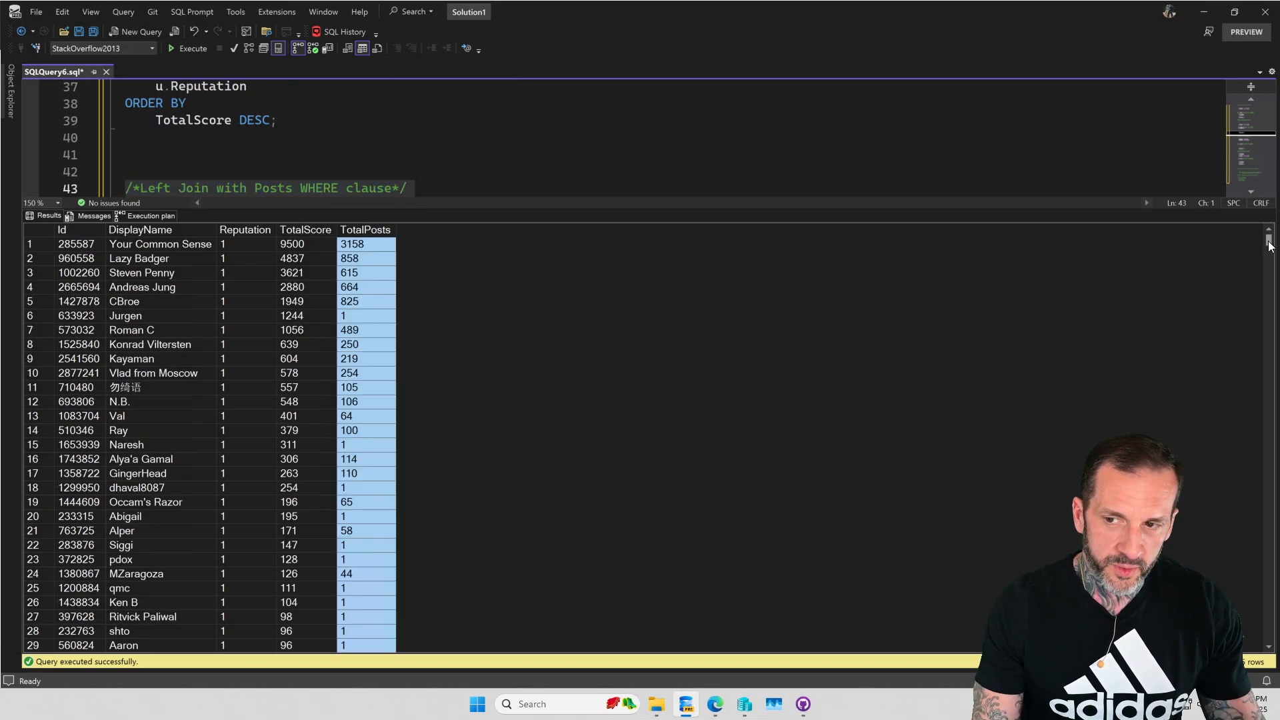
scroll("down", 3)
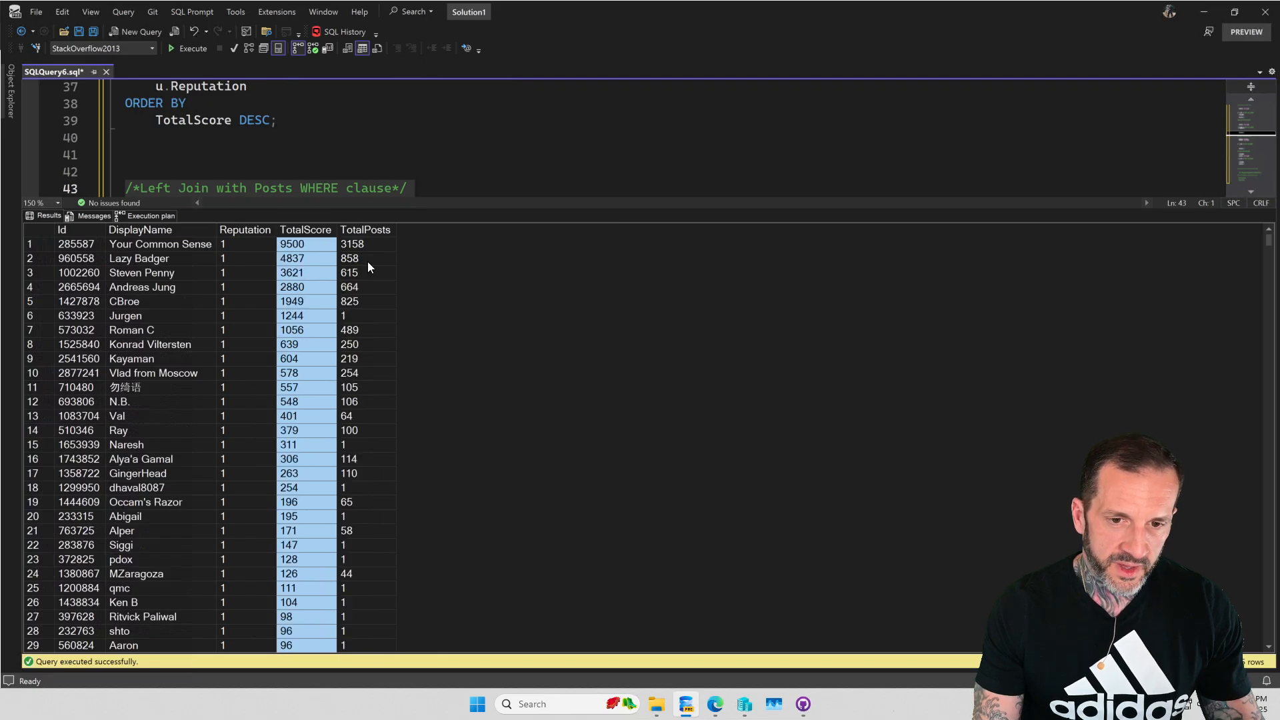
scroll("down", 3)
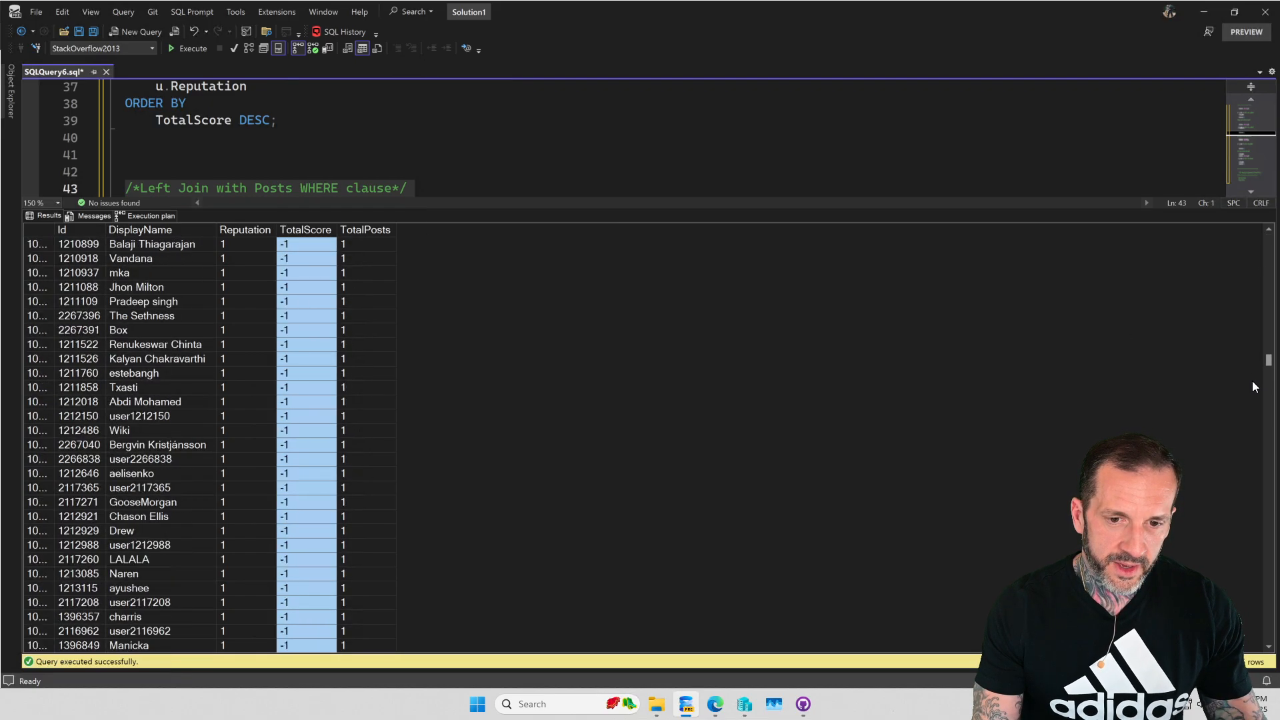
scroll("down", 3)
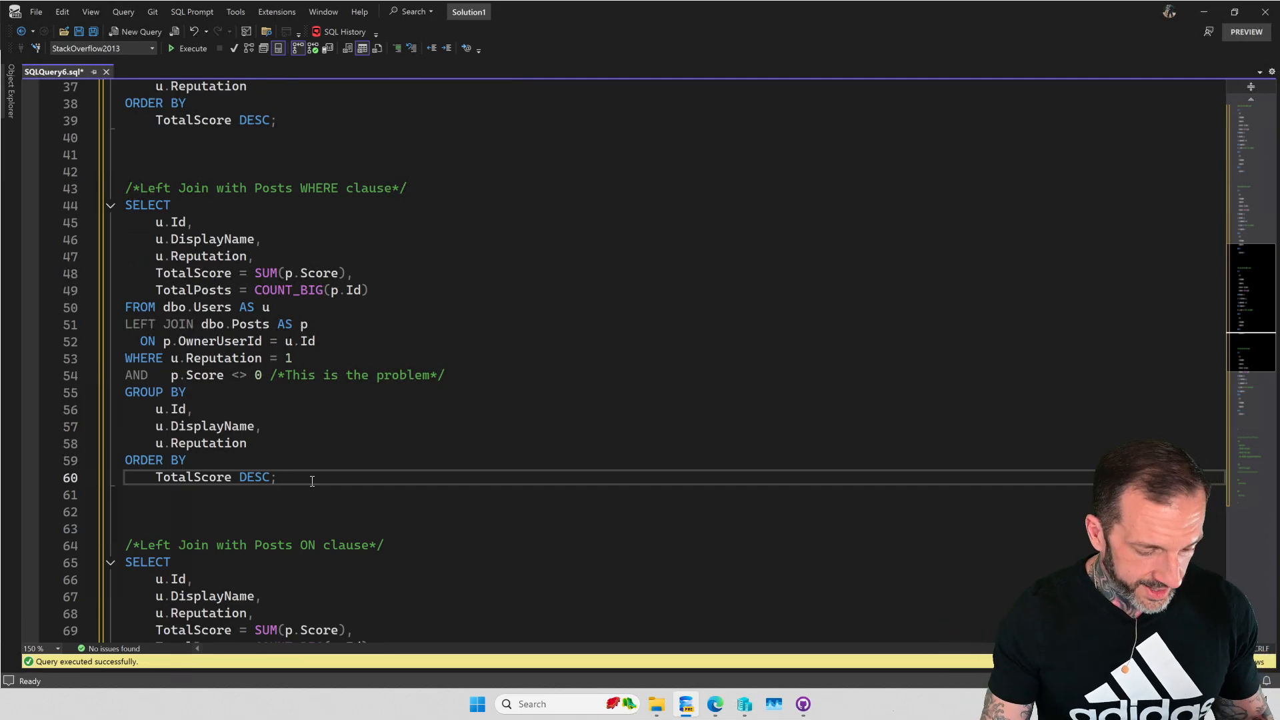
Step: Open the left join's execution plan and inspect its inner join with 34,335 actual rows
left_click(188, 48)
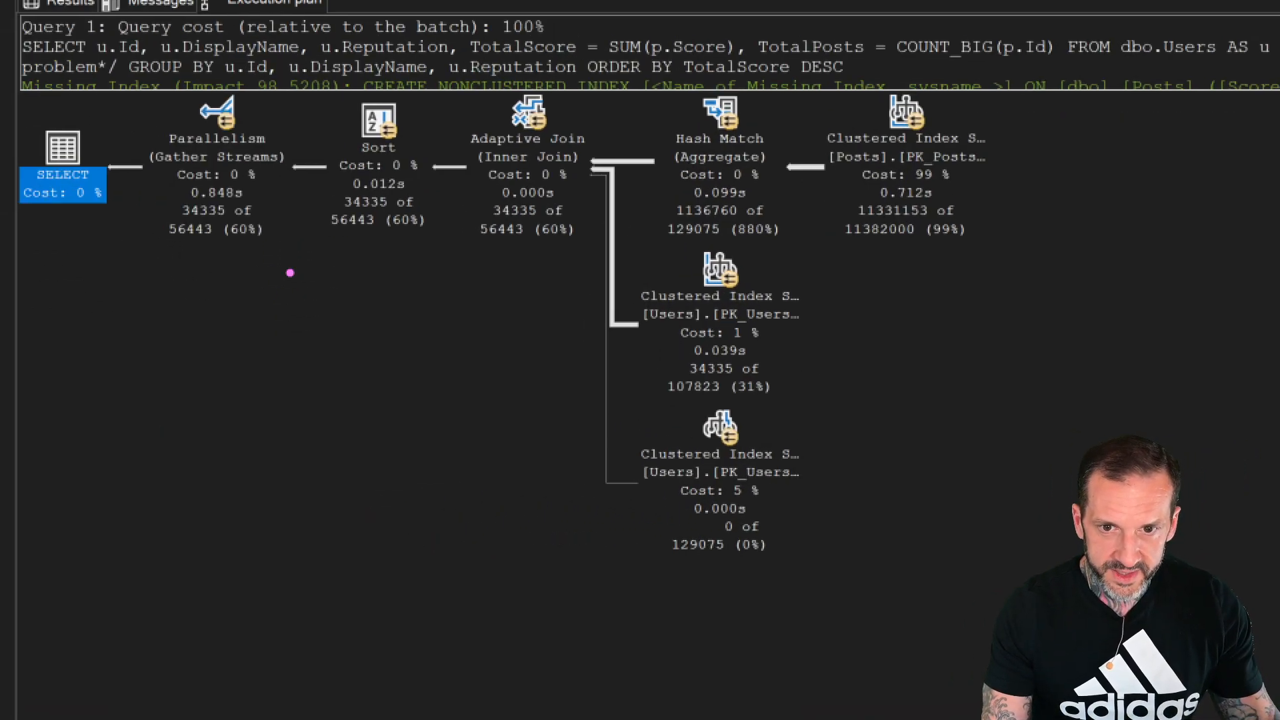
left_click(528, 146)
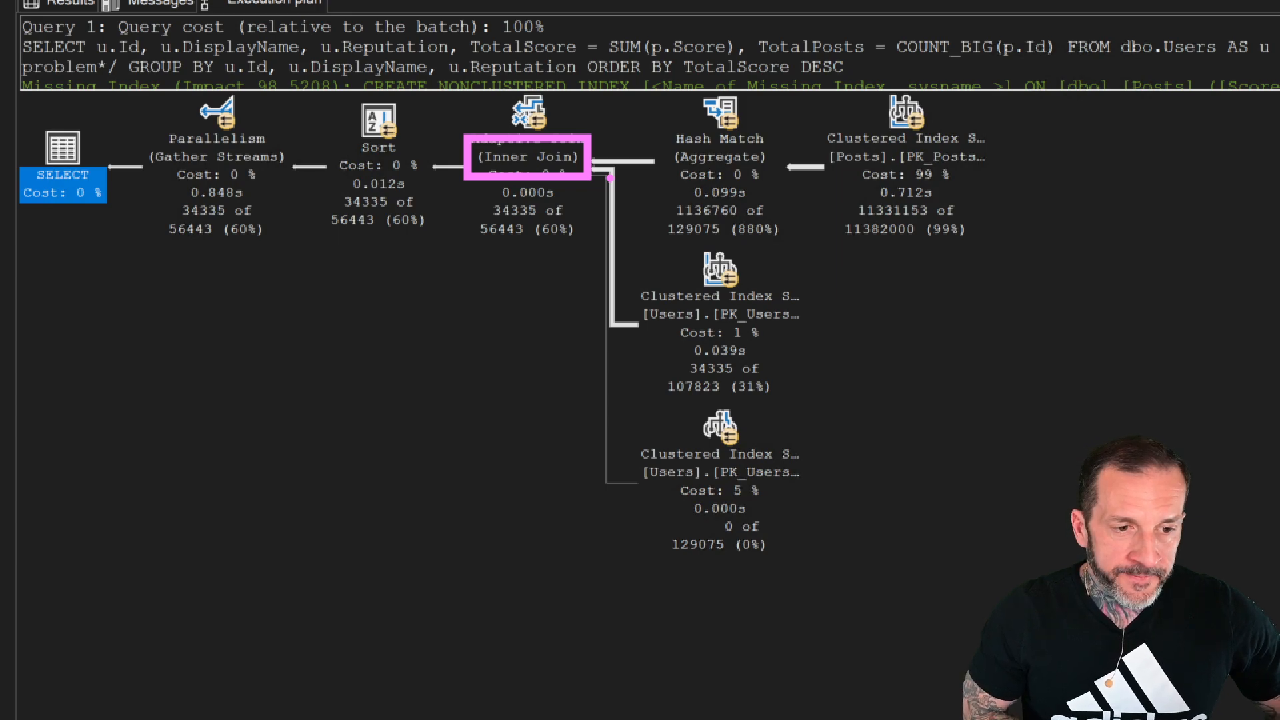
mouse_move(815, 355)
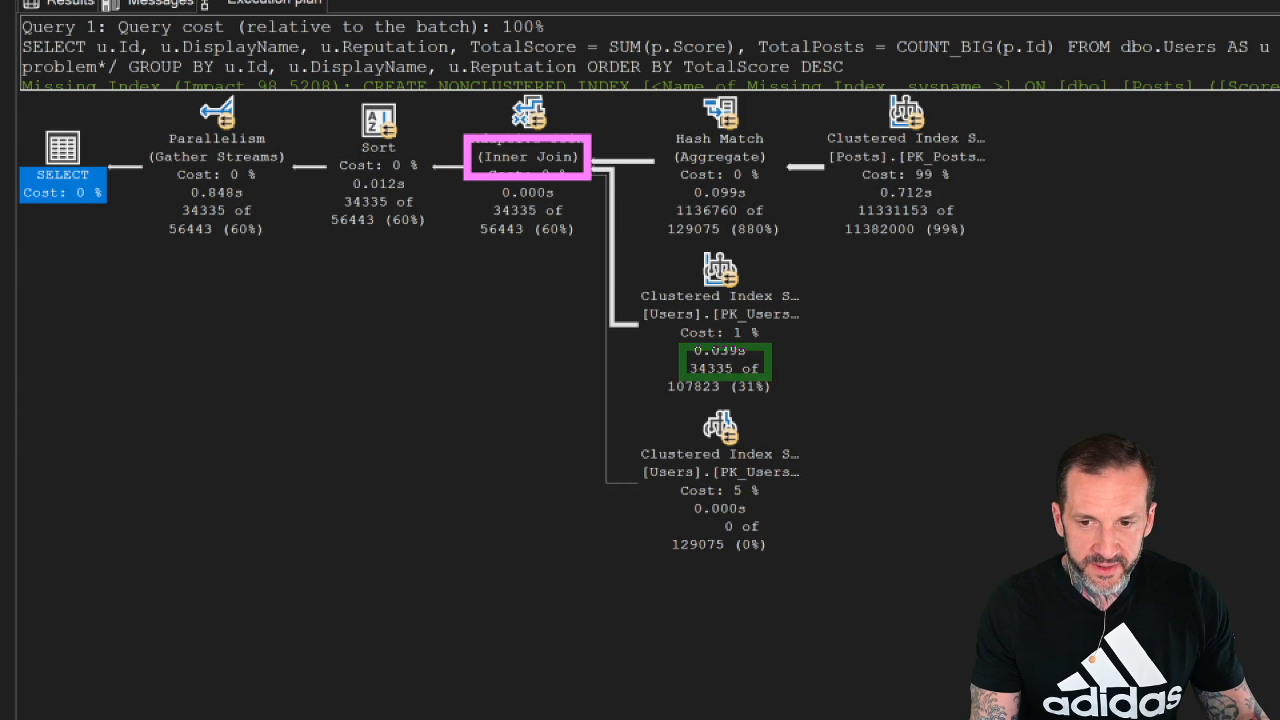
left_click(721, 362)
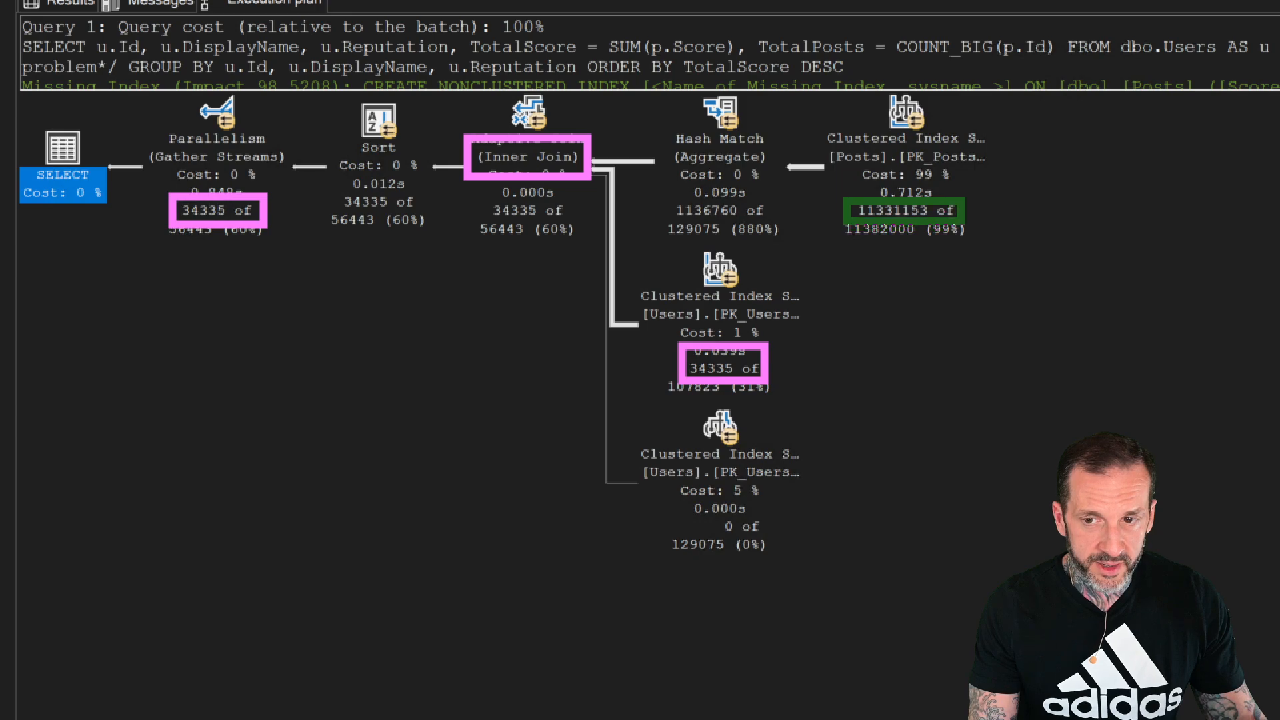
left_click(904, 211)
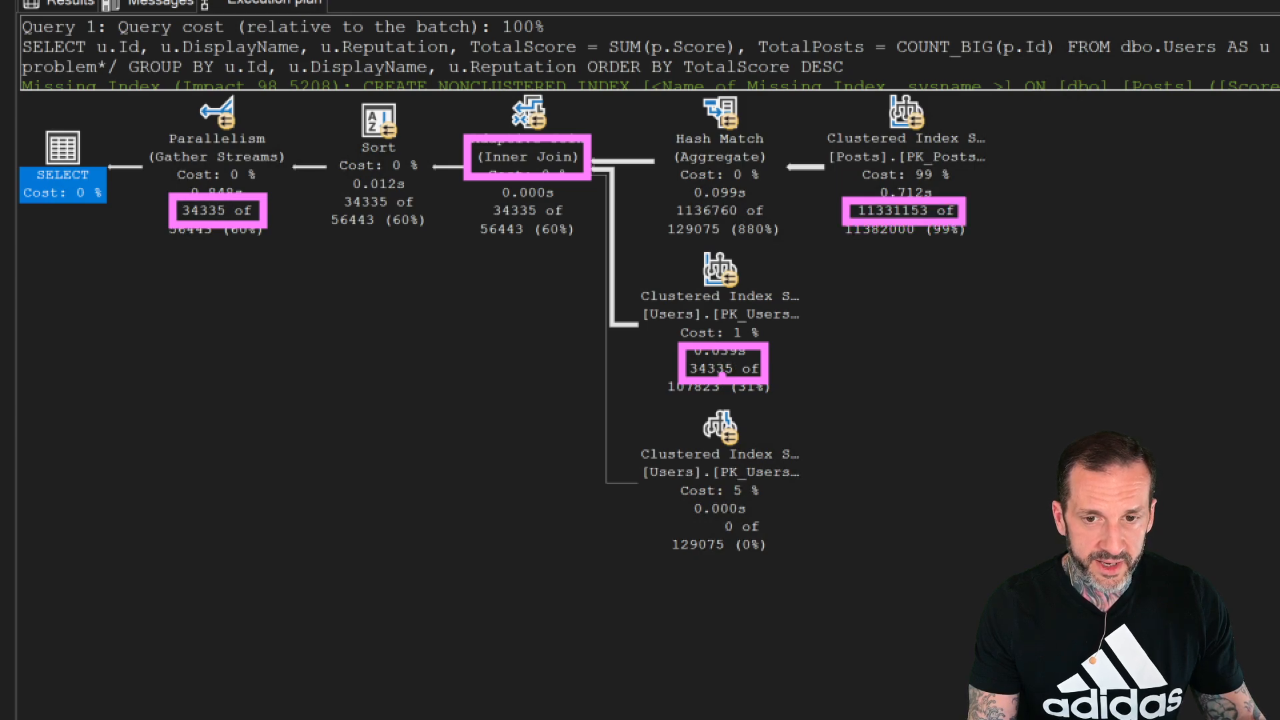
mouse_move(557, 249)
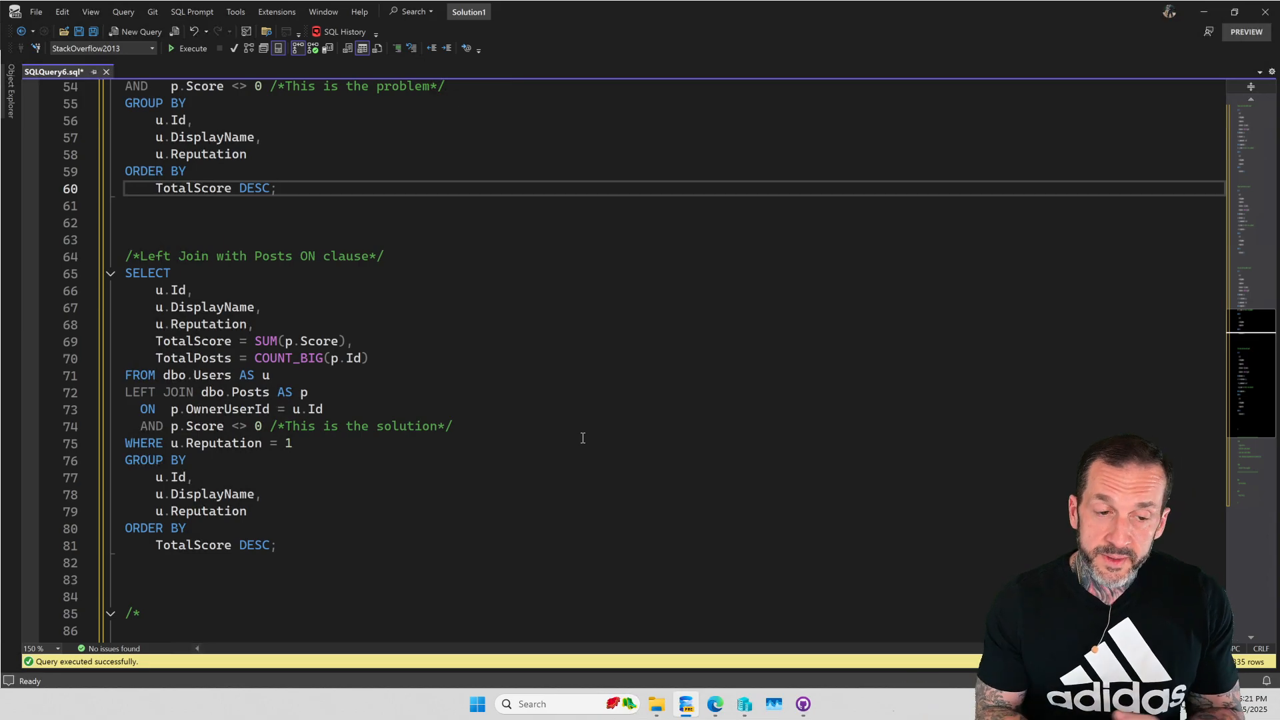
Step: Select the 'Left Join with Posts ON clause' query from SELECT through ORDER BY
scroll("down", 3)
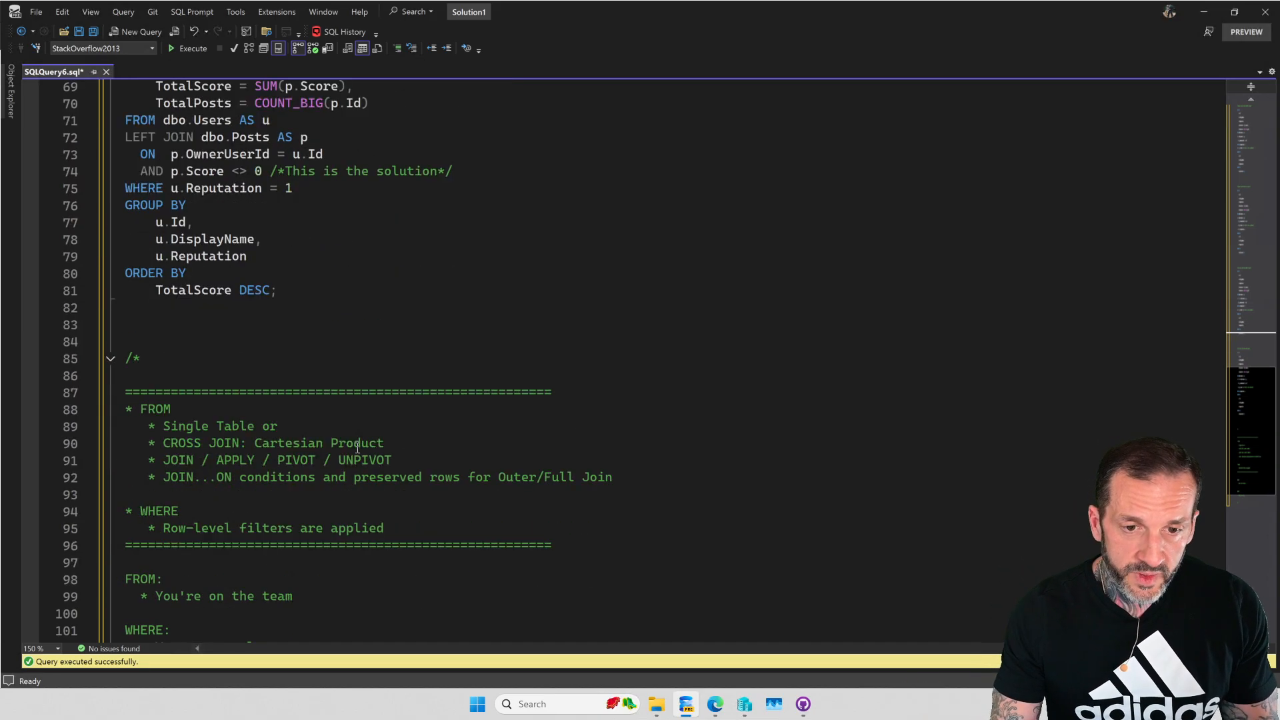
scroll("up", 3)
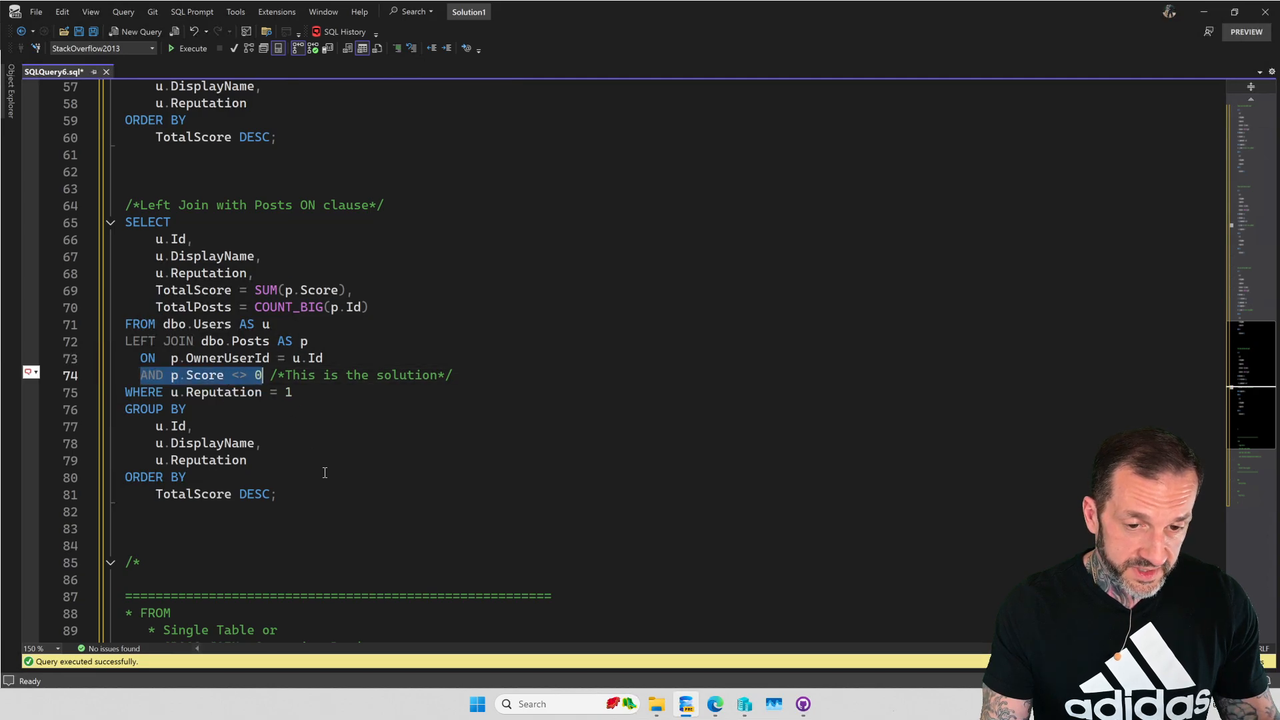
left_click(327, 512)
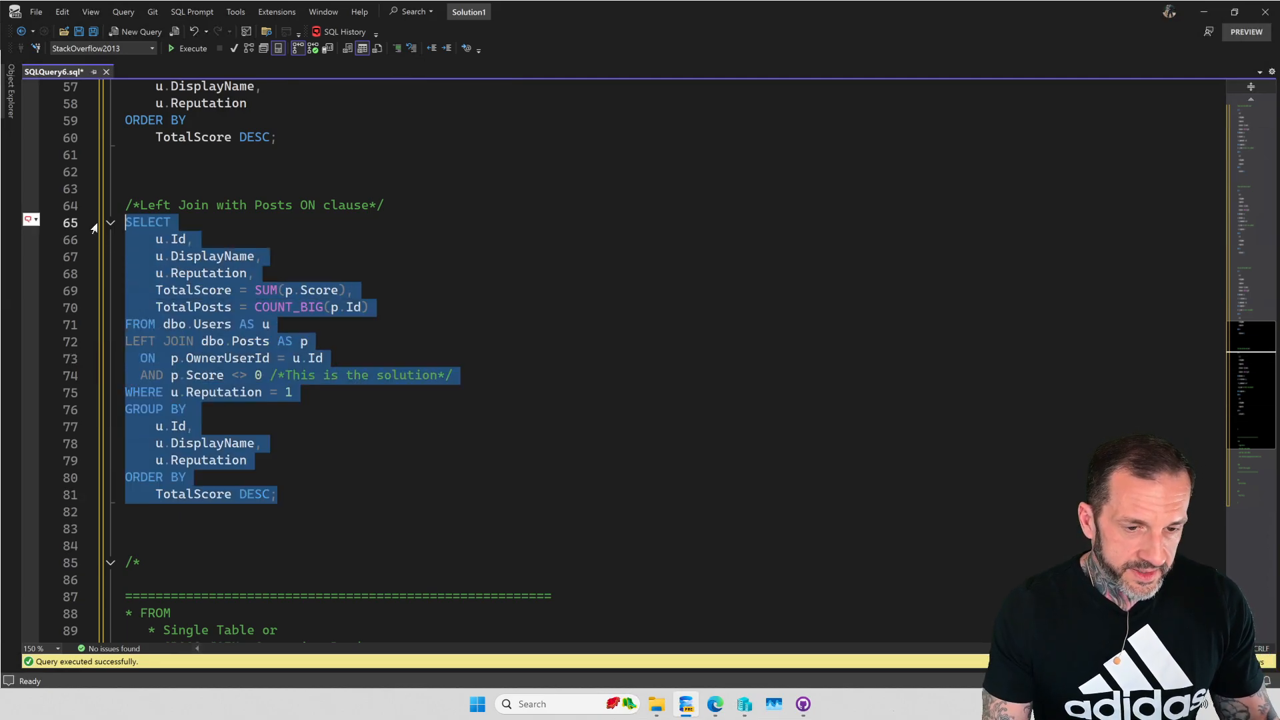
Step: Execute the ON-clause left join and scroll results to users with NULL TotalScore and 0 TotalPosts
left_click(192, 48)
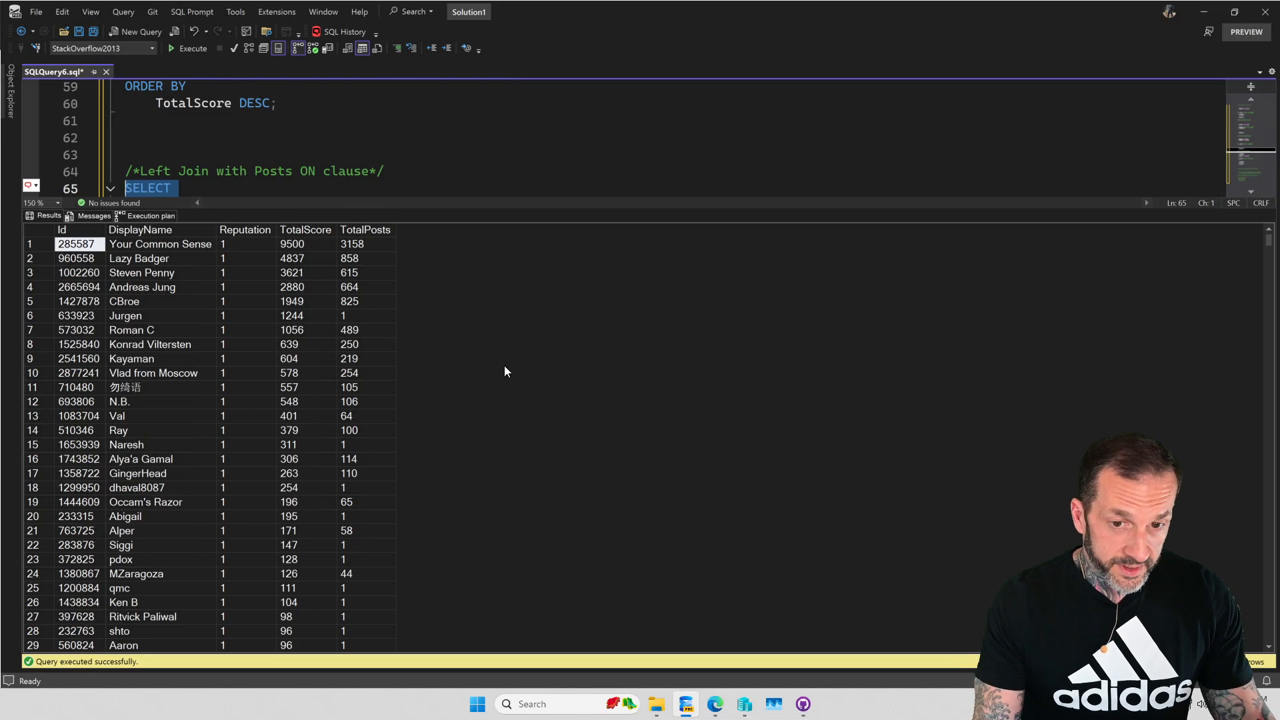
mouse_move(351, 229)
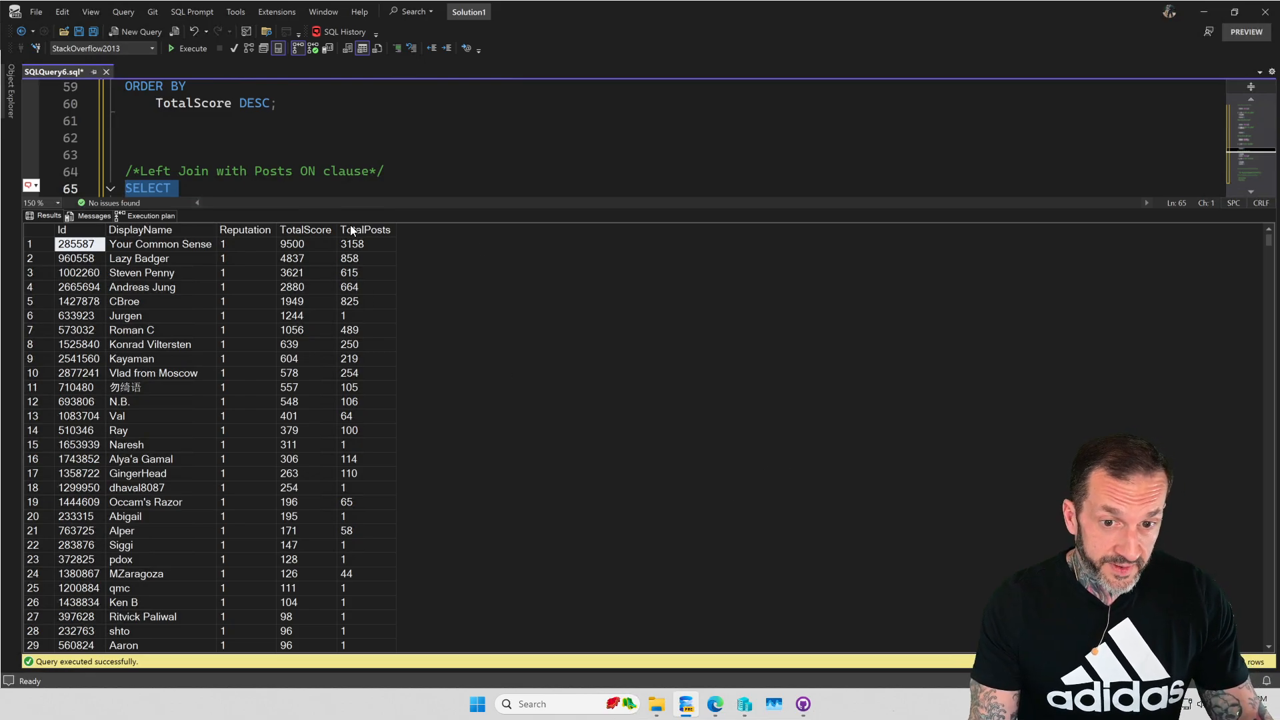
left_click(366, 230)
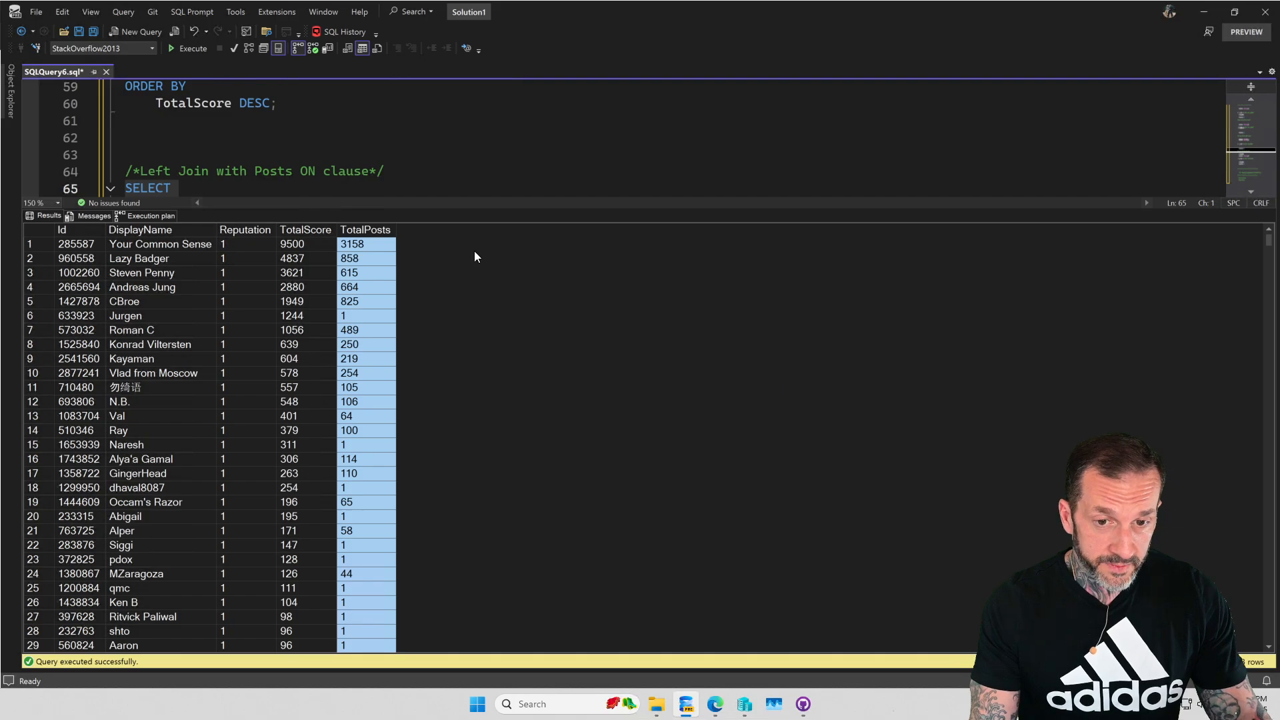
mouse_move(1267, 242)
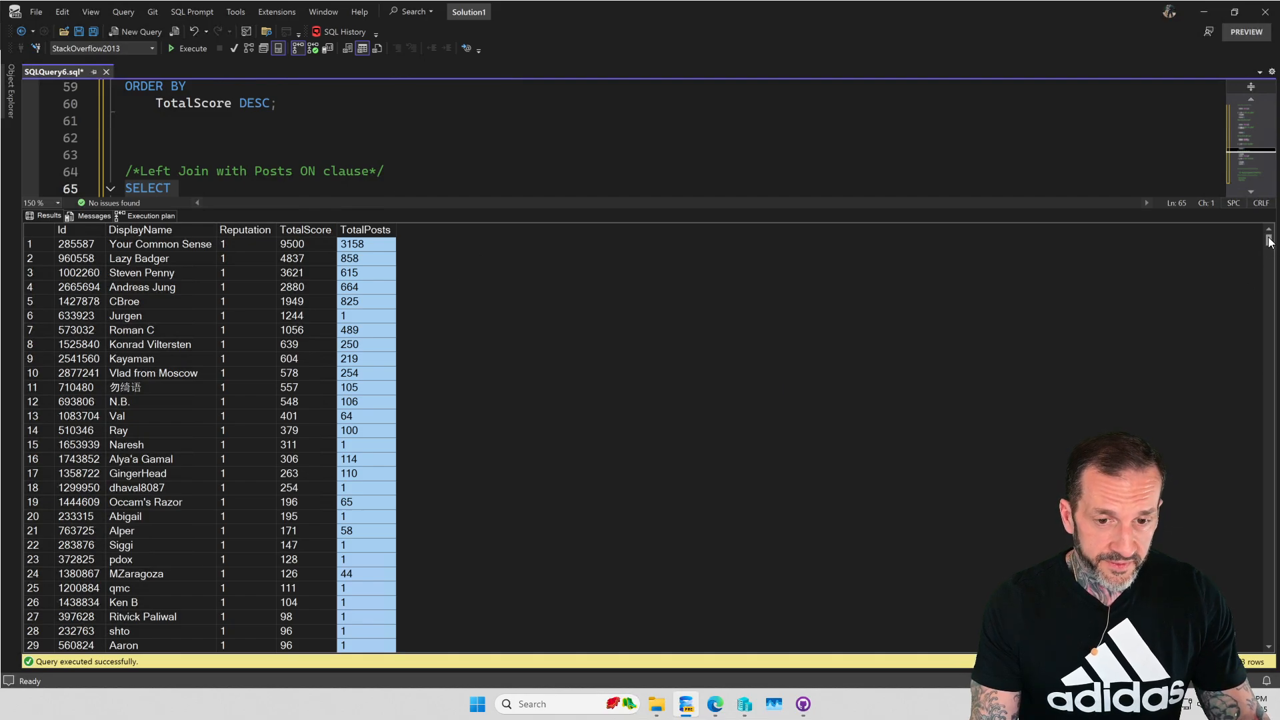
scroll("down", 3)
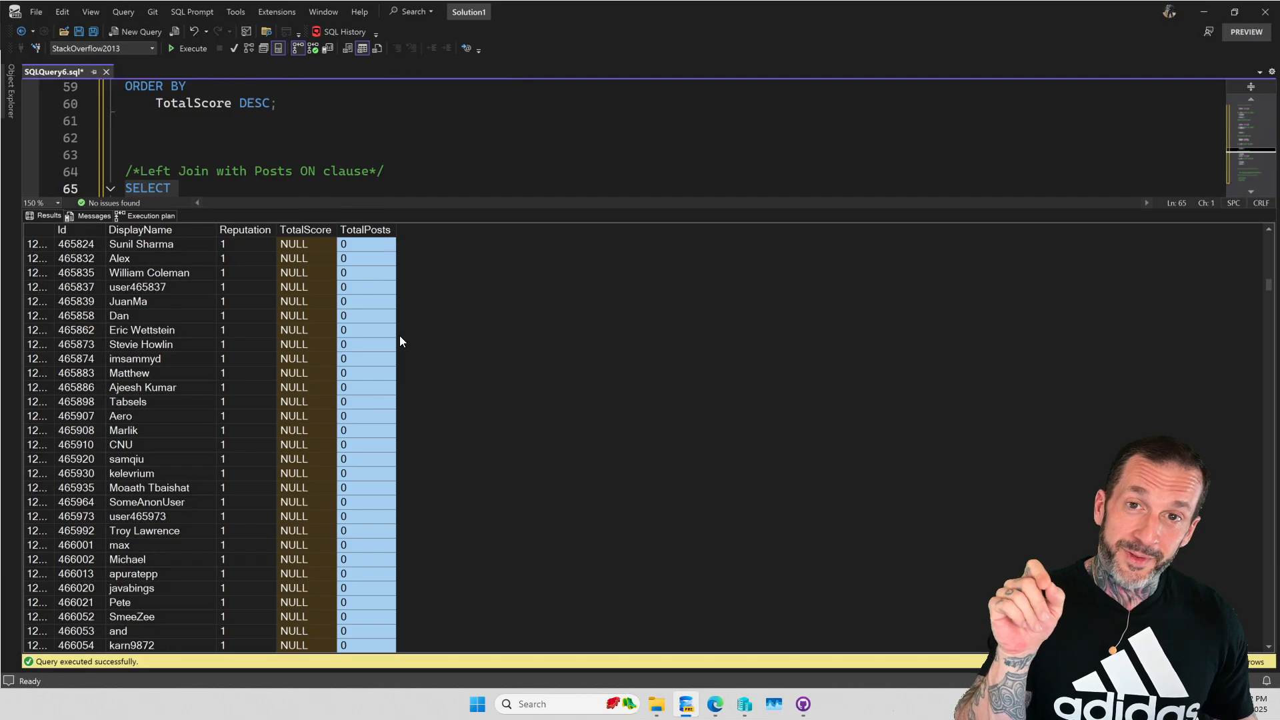
mouse_move(357, 293)
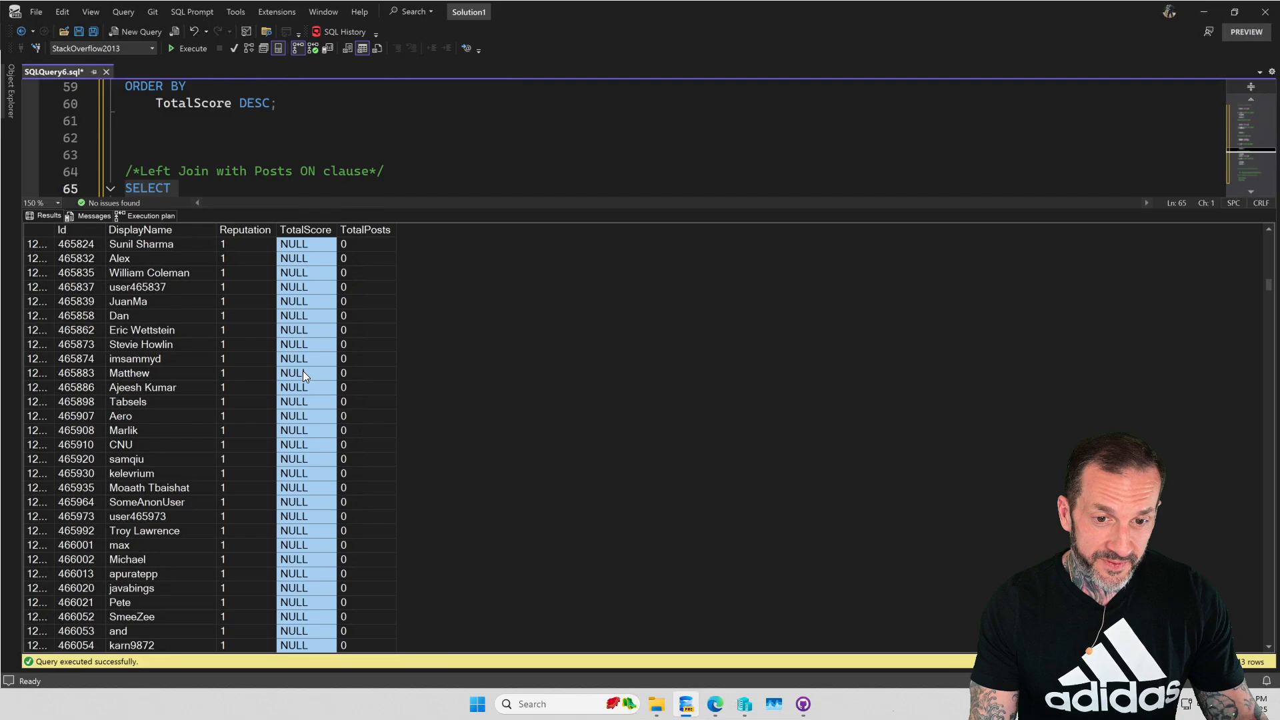
mouse_move(322, 419)
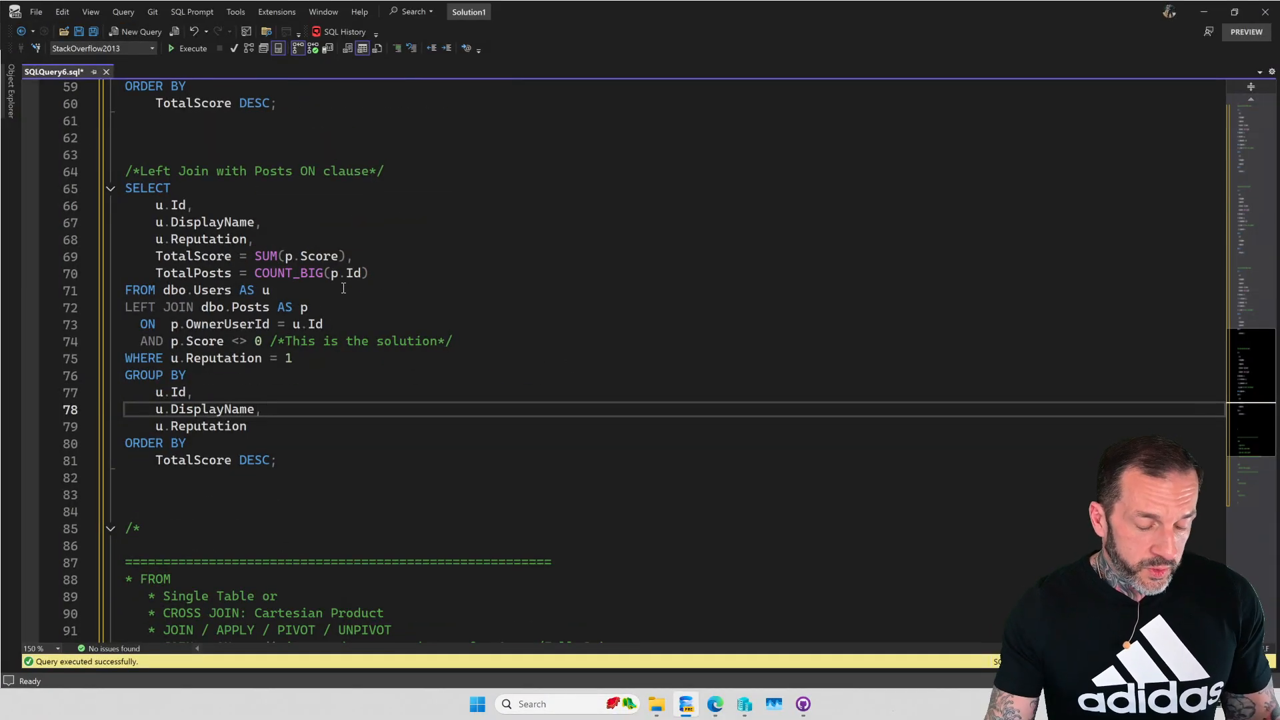
Step: Bring back the results pane and show the left join's execution plan with the Right Outer Join hash match
left_click(192, 48)
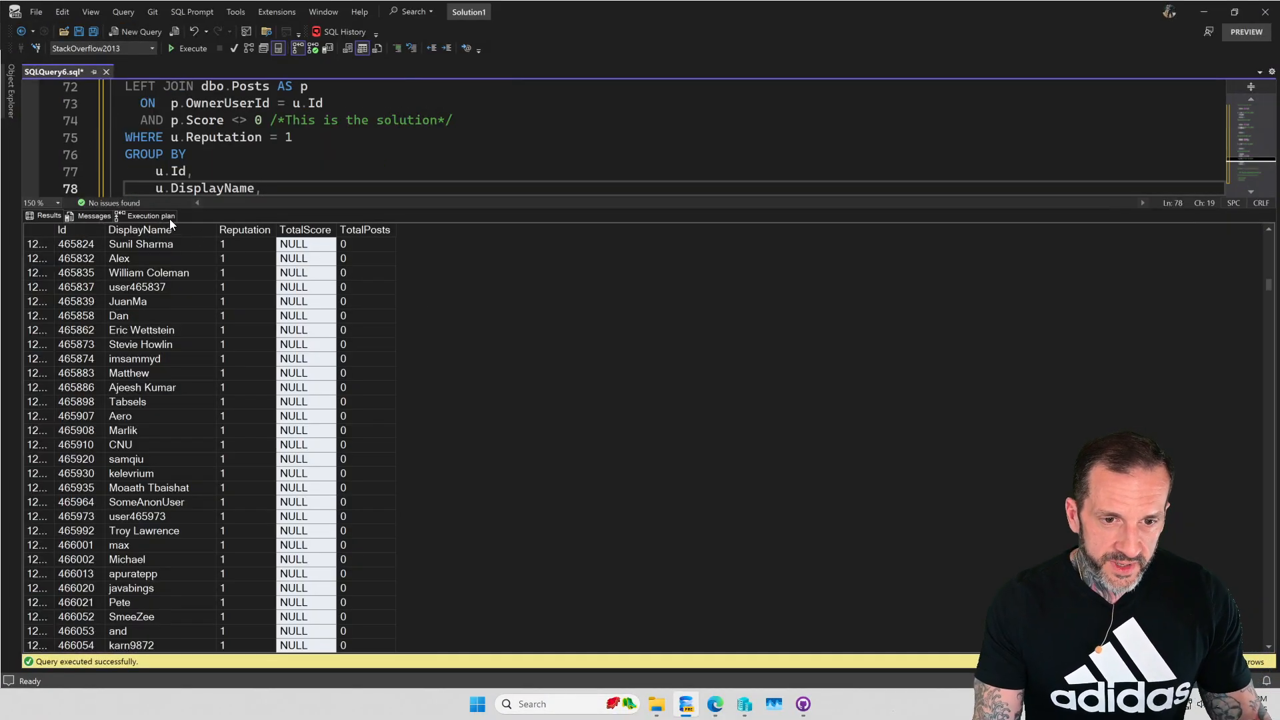
left_click(151, 216)
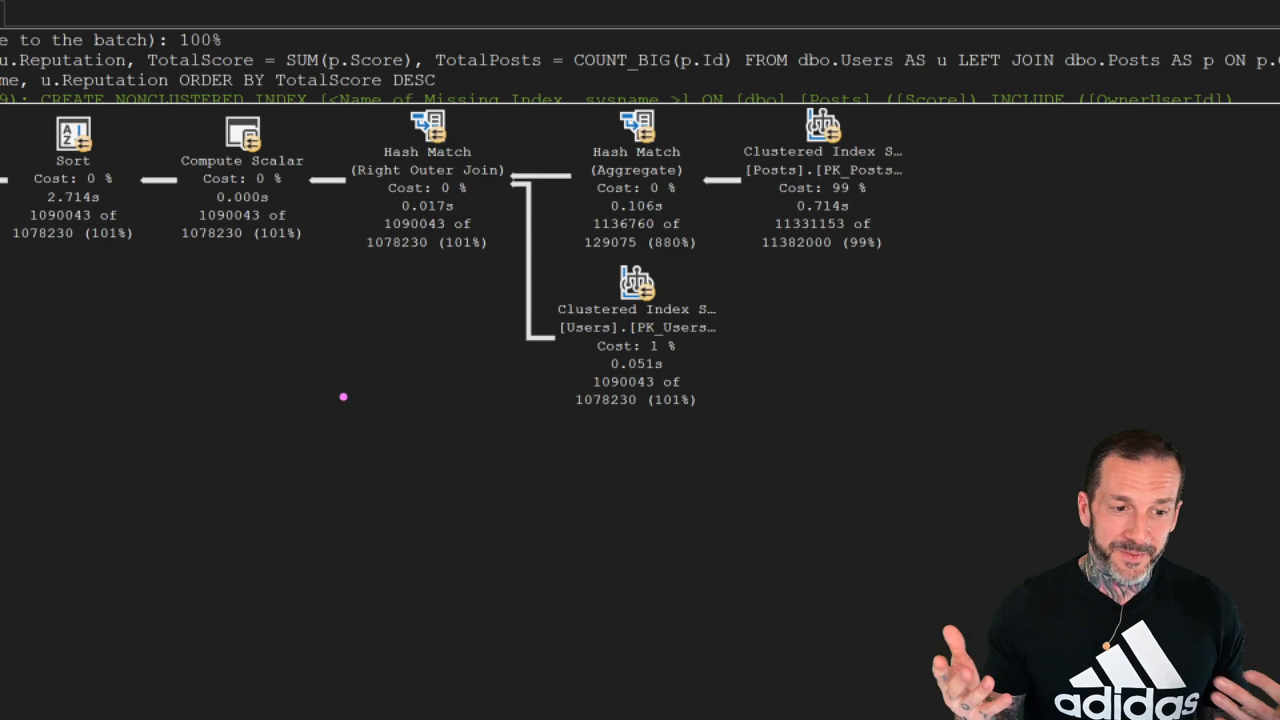
mouse_move(381, 269)
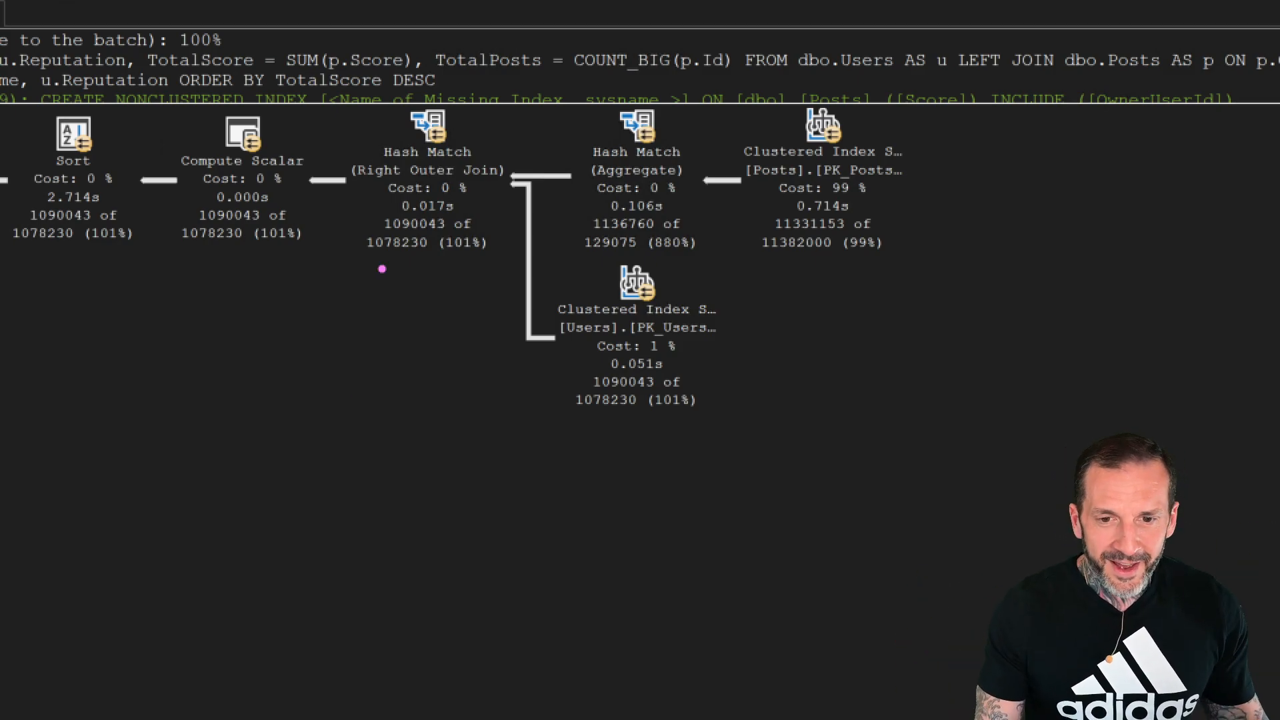
mouse_move(340, 155)
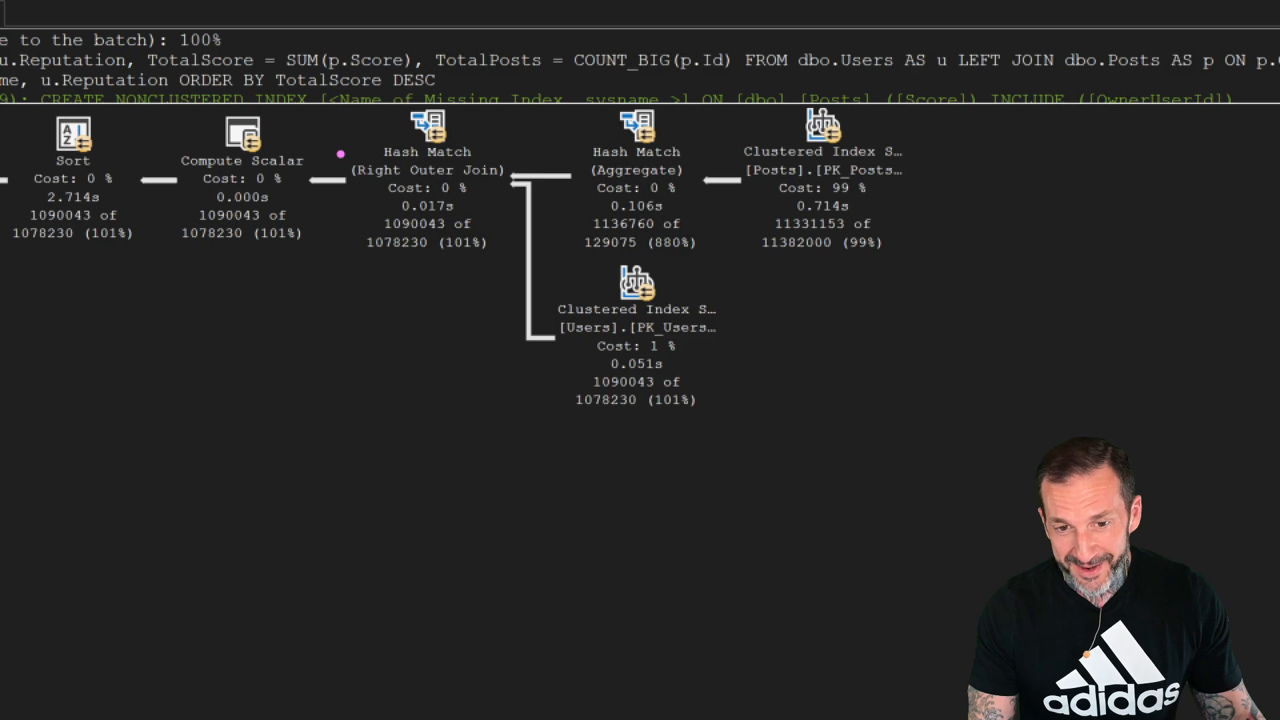
left_click(426, 169)
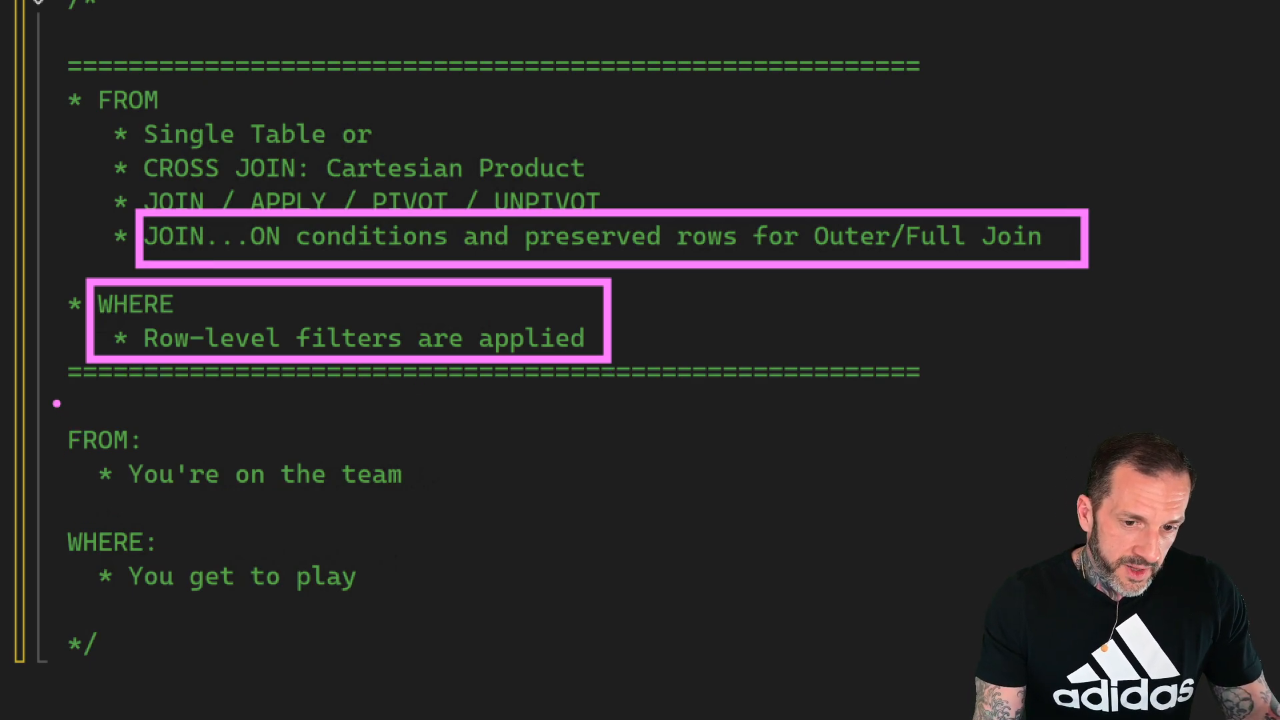
left_click(237, 449)
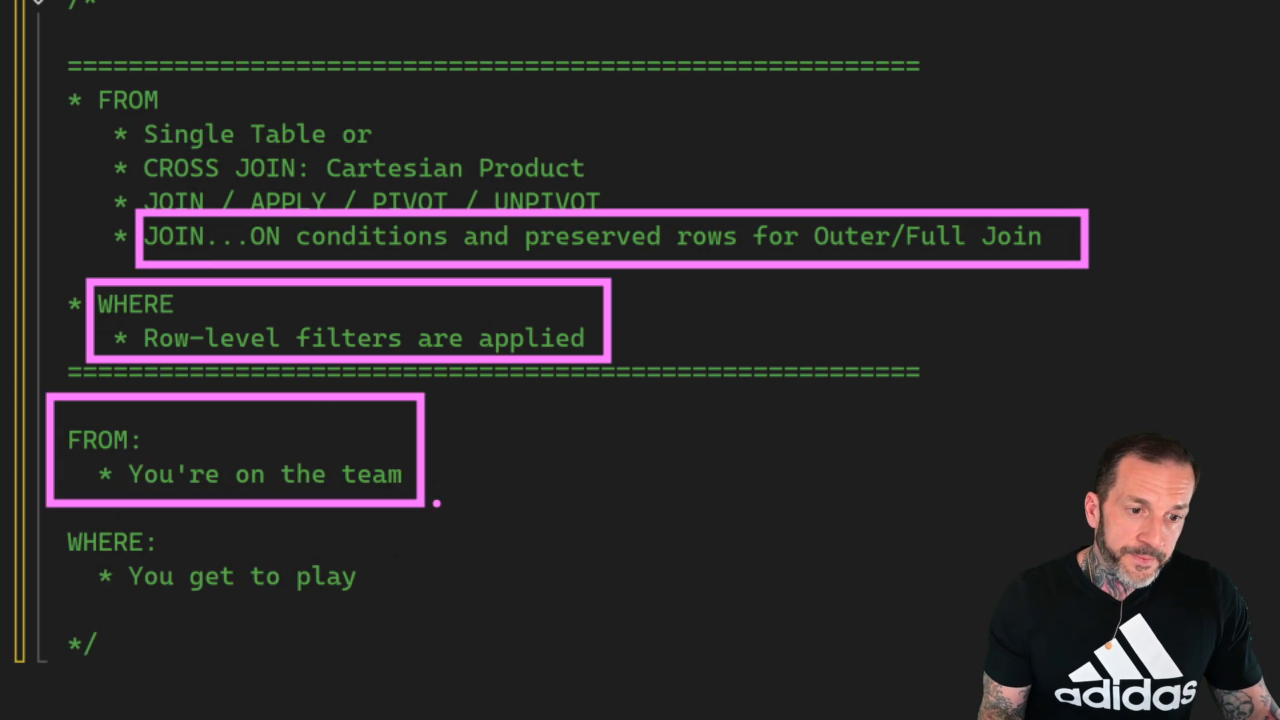